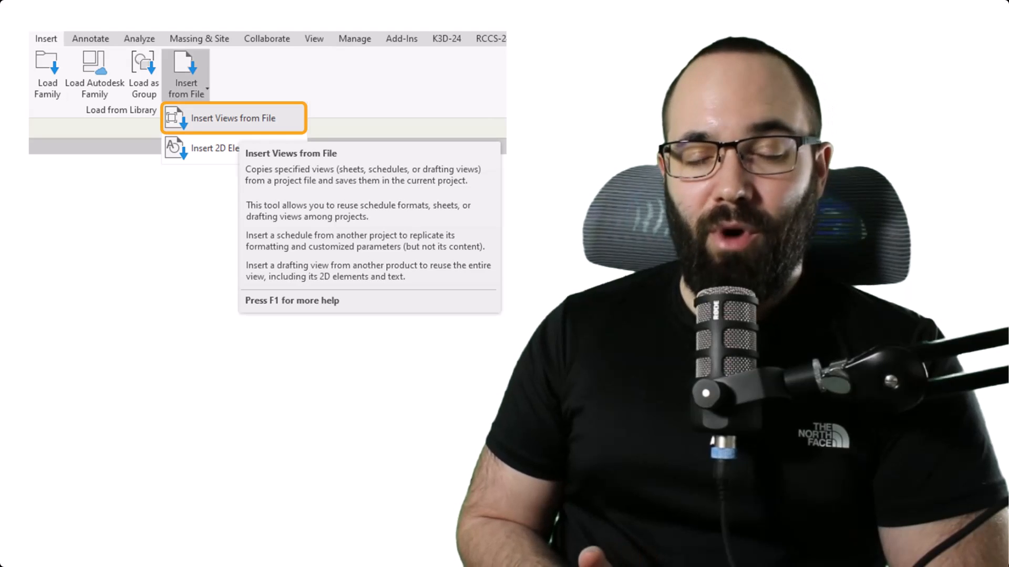
# Step: Tick Drafting View: Roof Drain Detail and Rendering: 3D View 1_1 in Insert Views from File
pyautogui.click(233, 118)
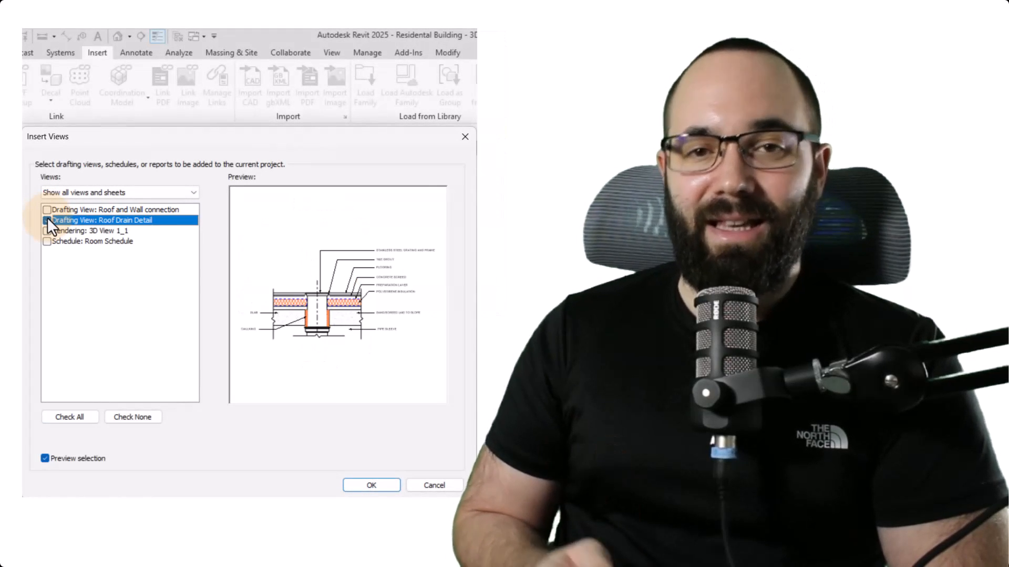
pyautogui.click(46, 230)
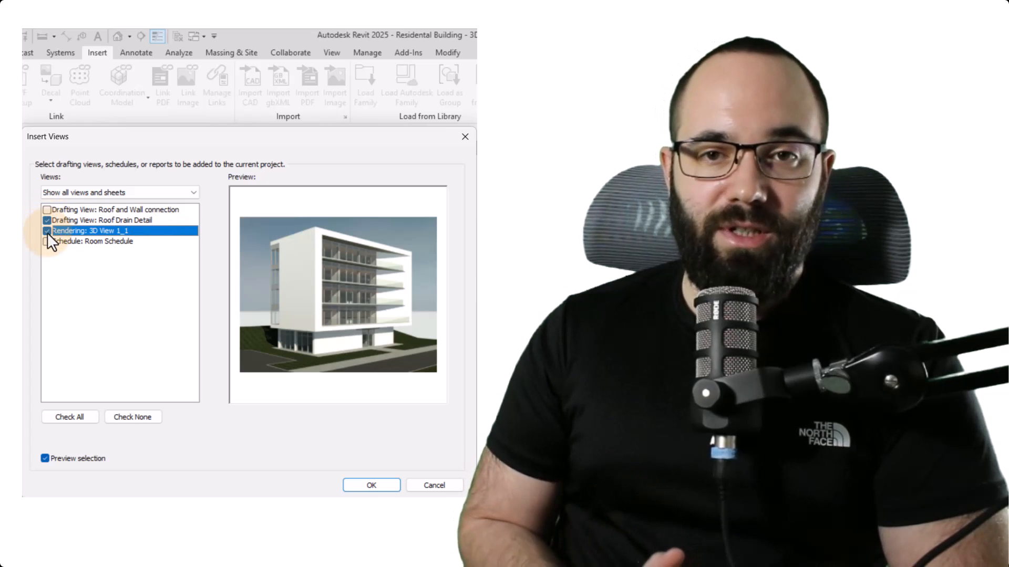
pyautogui.click(46, 241)
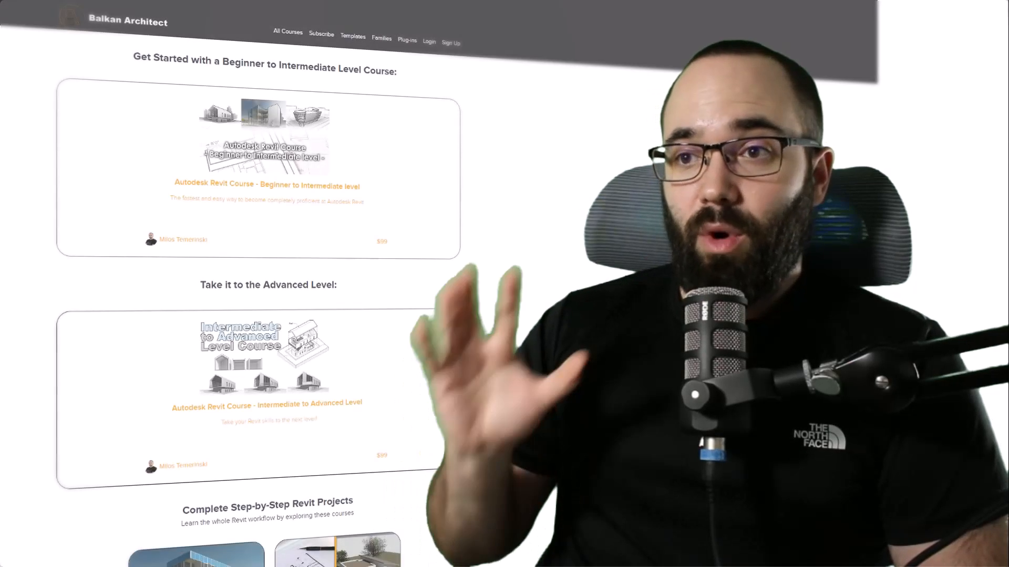
pyautogui.scroll(-3)
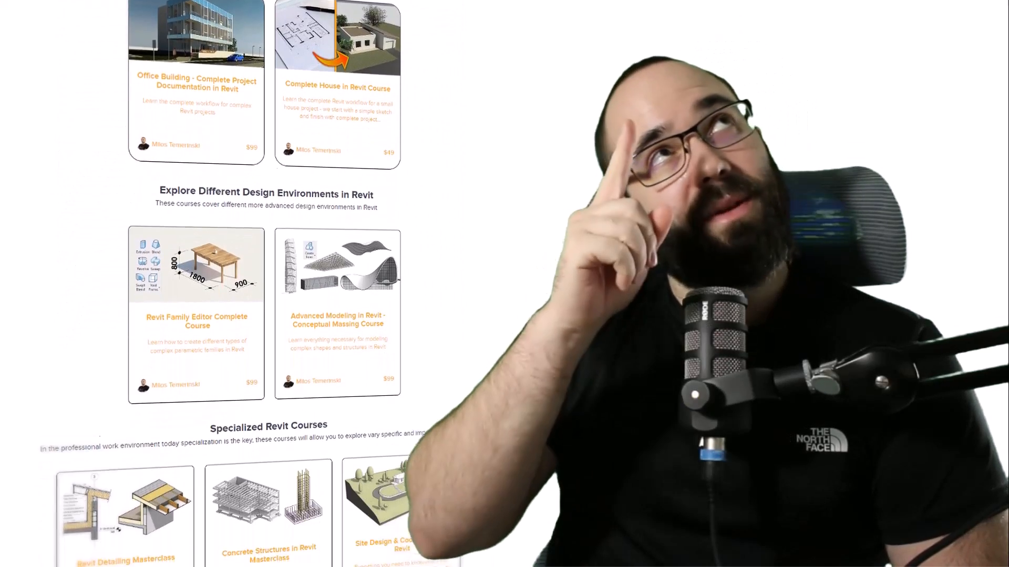
pyautogui.scroll(-3)
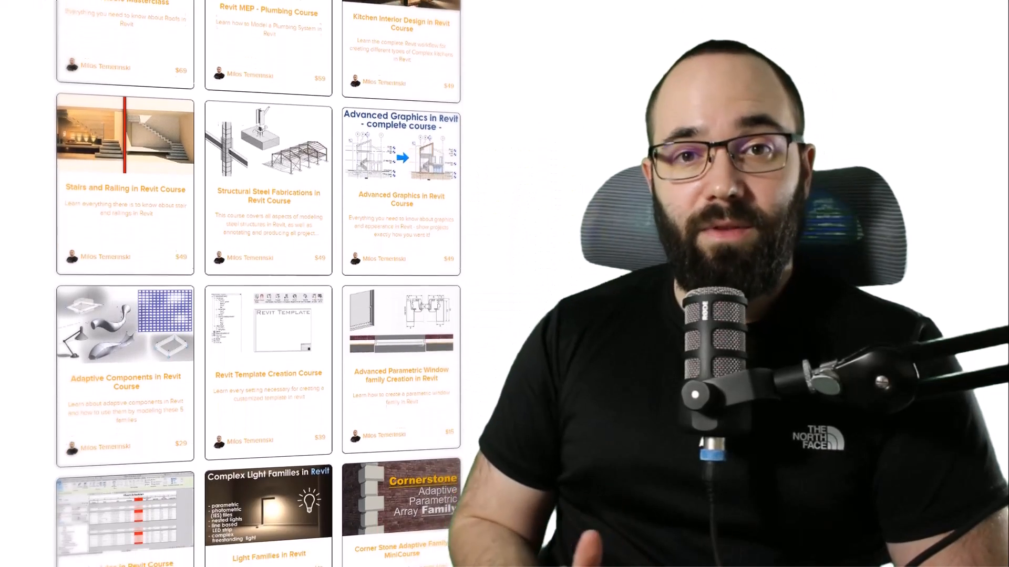
pyautogui.scroll(-3)
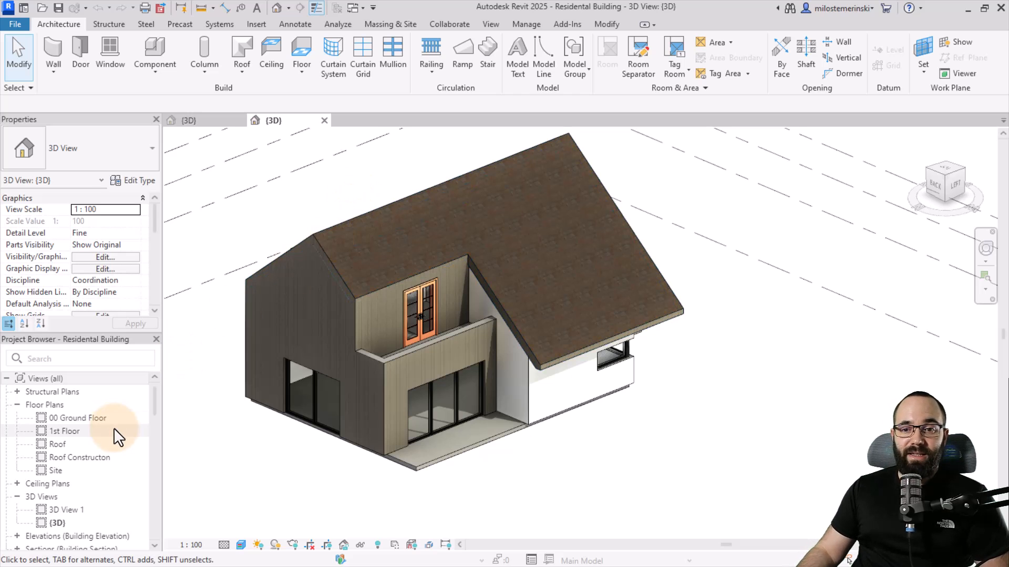
# Step: Scroll the Project Browser down to the Families > Doors list
pyautogui.scroll(-3)
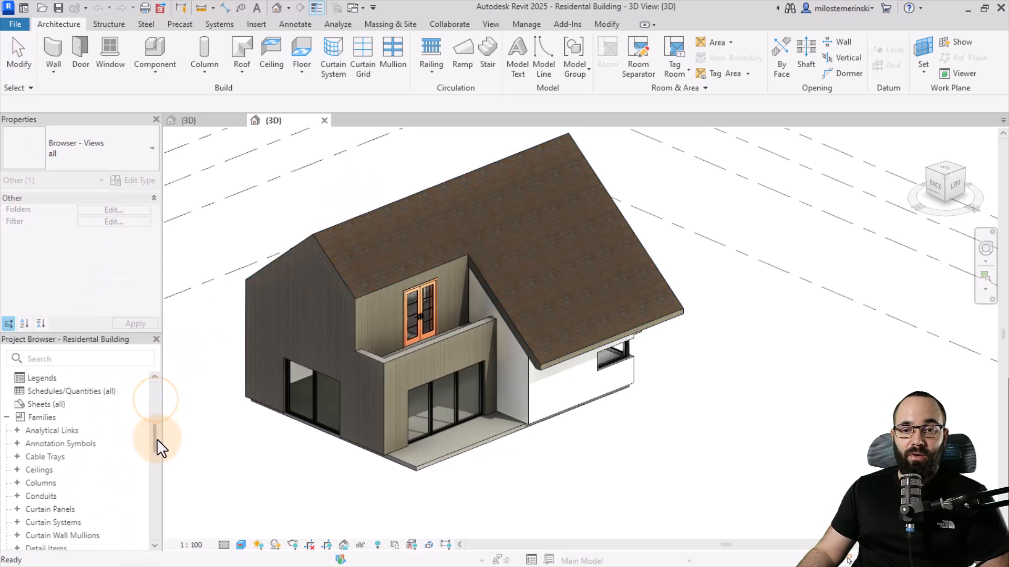
pyautogui.scroll(-3)
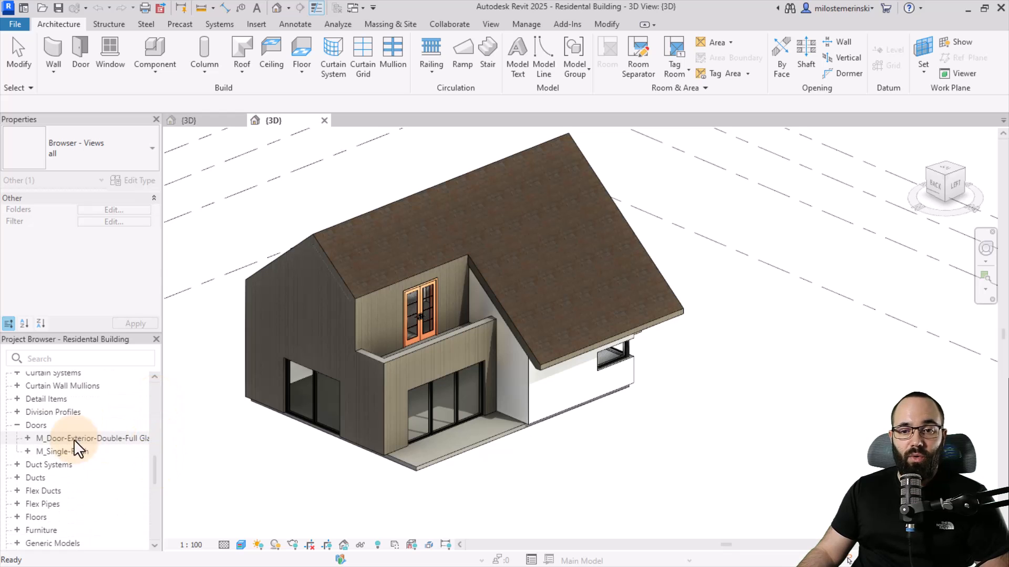
pyautogui.moveTo(246, 461)
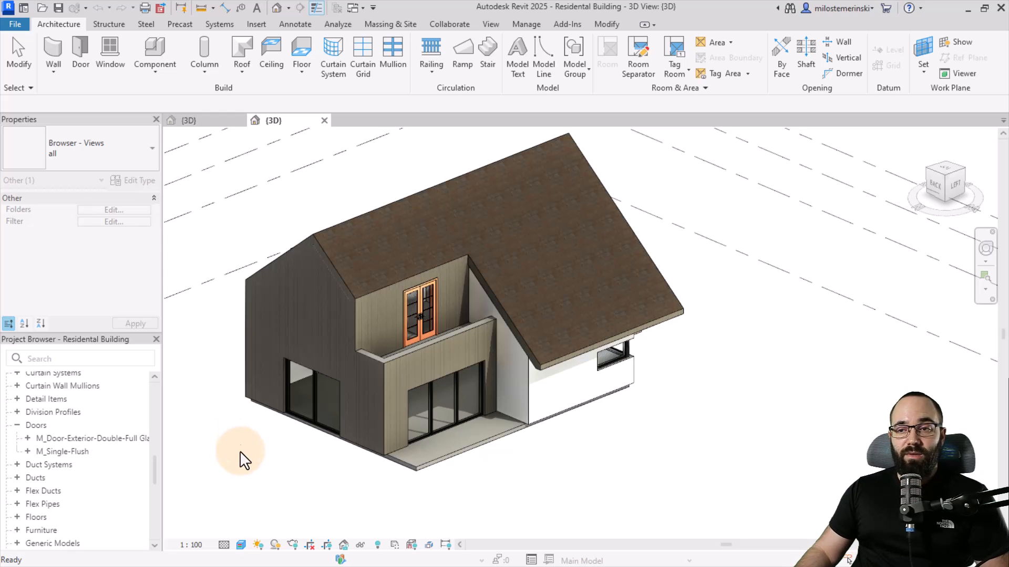
# Step: Show the BA_Door Project 3D view of doors on walls with nothing selected
pyautogui.click(190, 119)
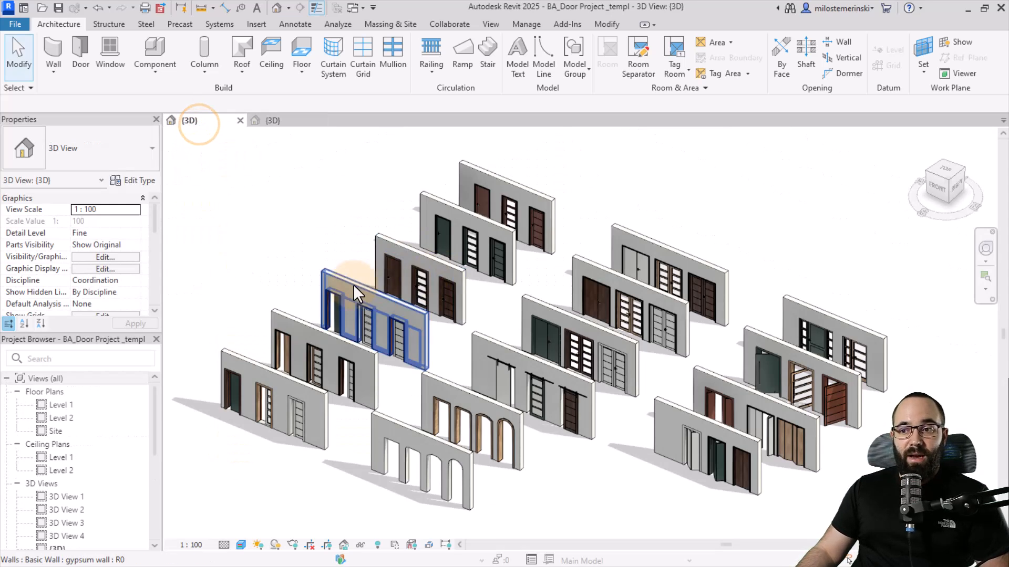
pyautogui.click(231, 279)
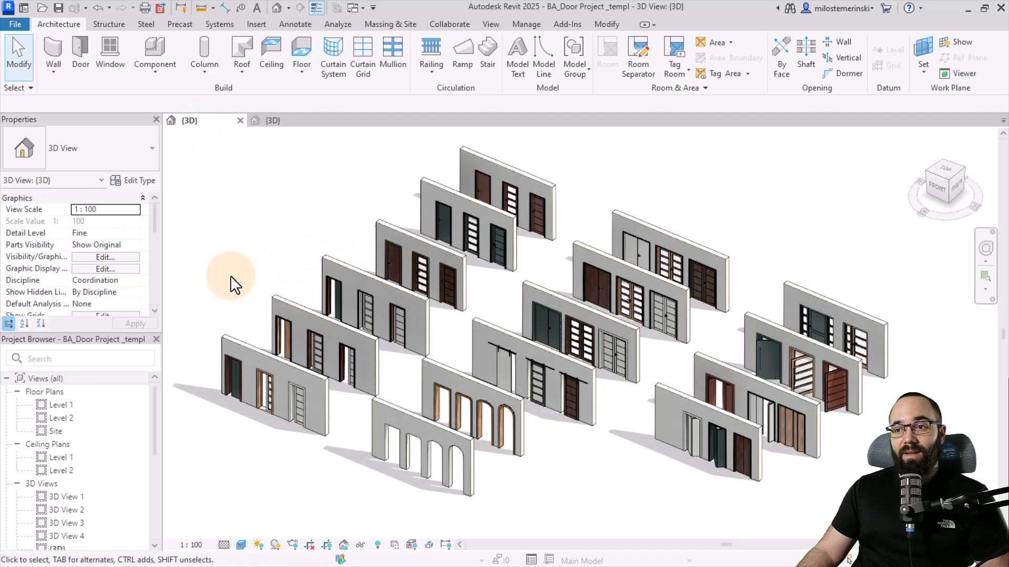
pyautogui.moveTo(903, 343)
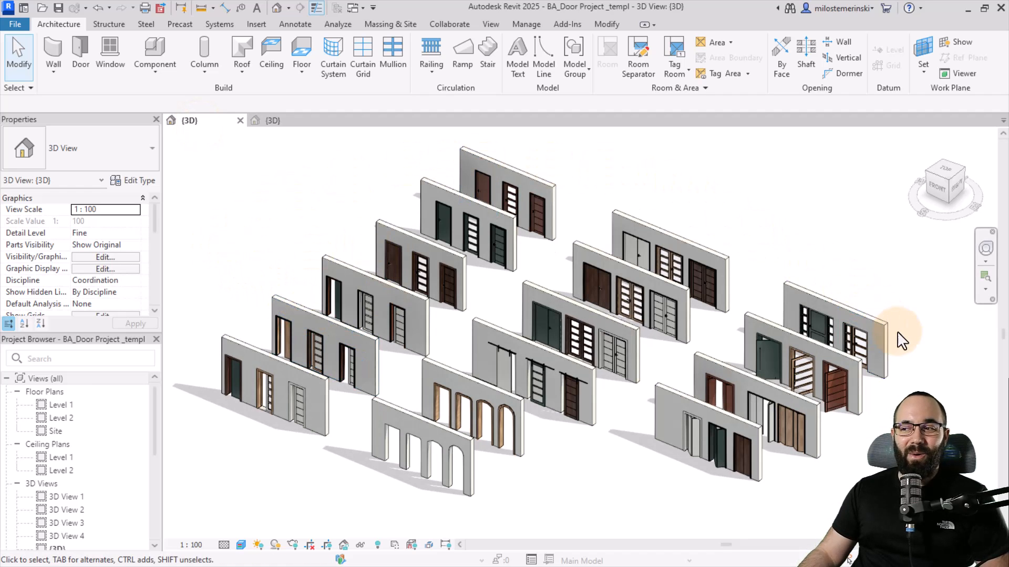
pyautogui.moveTo(849, 473)
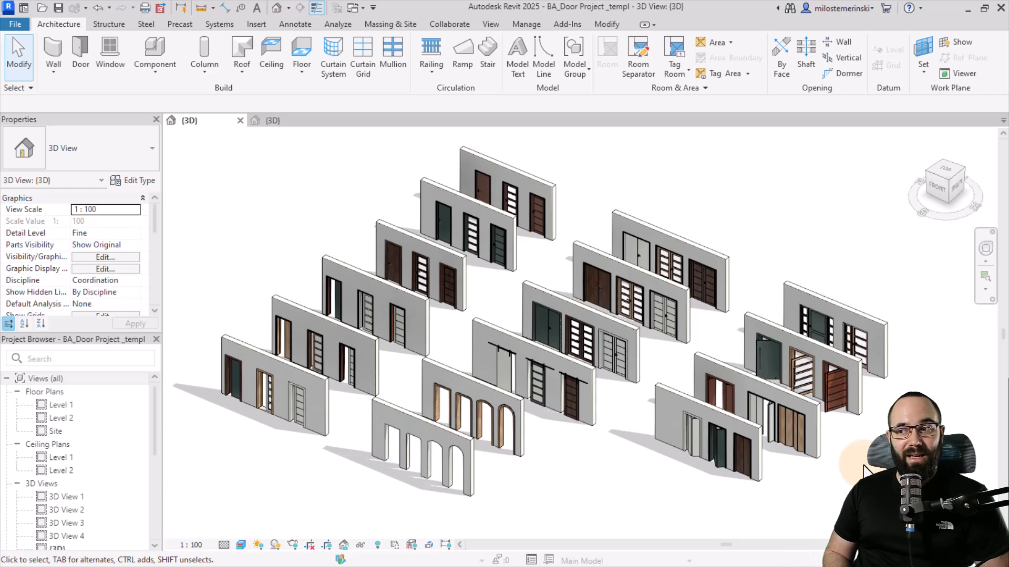
pyautogui.moveTo(696, 502)
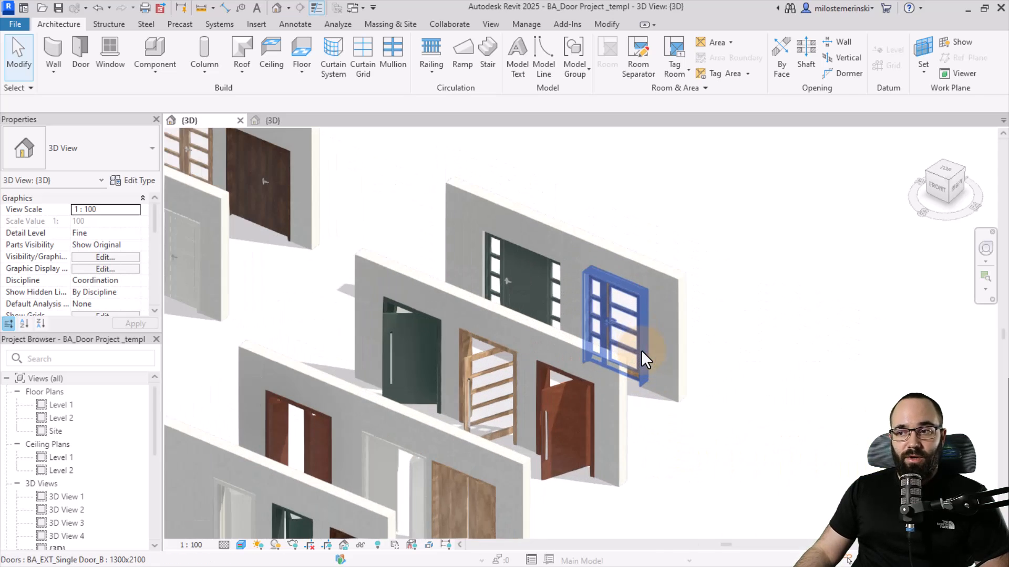
# Step: Select BA_EXT_Single Door_B with its host wall and copy them to the clipboard
pyautogui.click(645, 352)
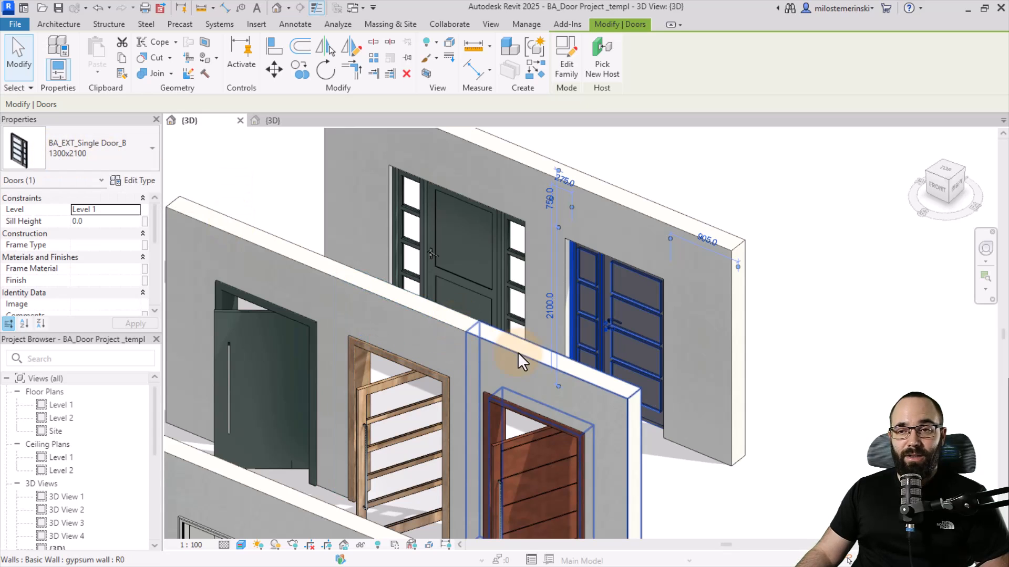
pyautogui.moveTo(626, 306)
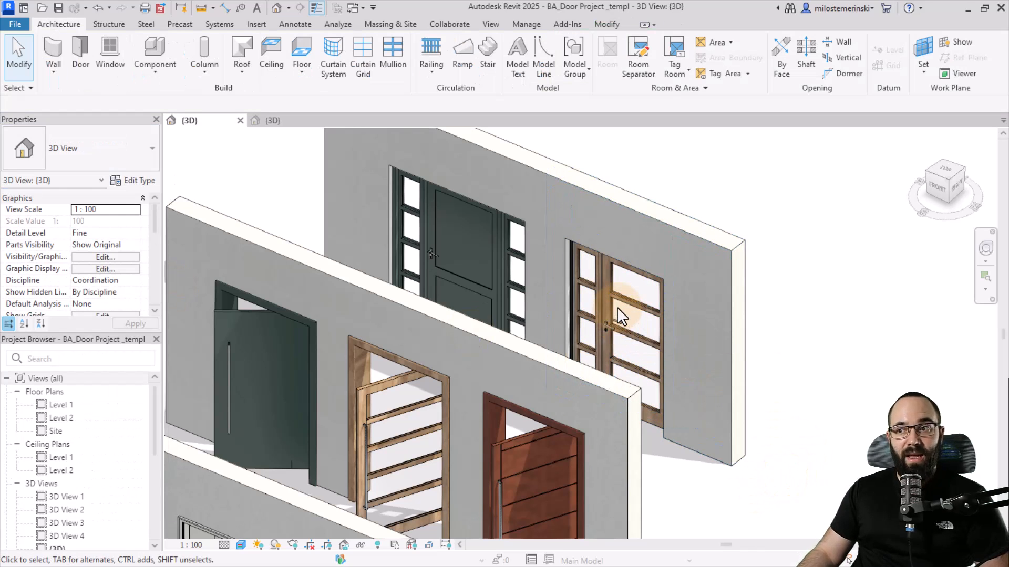
pyautogui.click(617, 305)
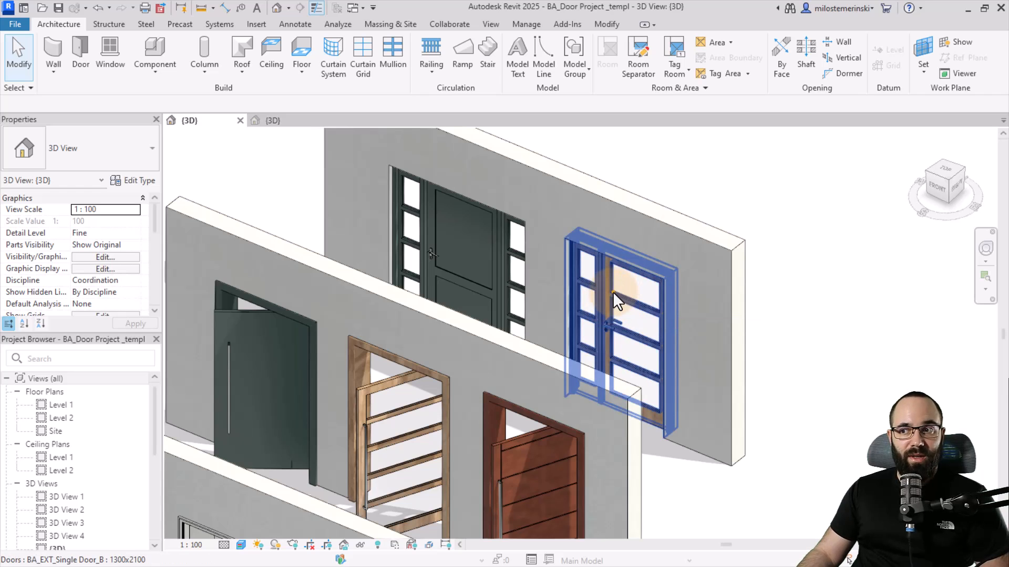
pyautogui.click(616, 299)
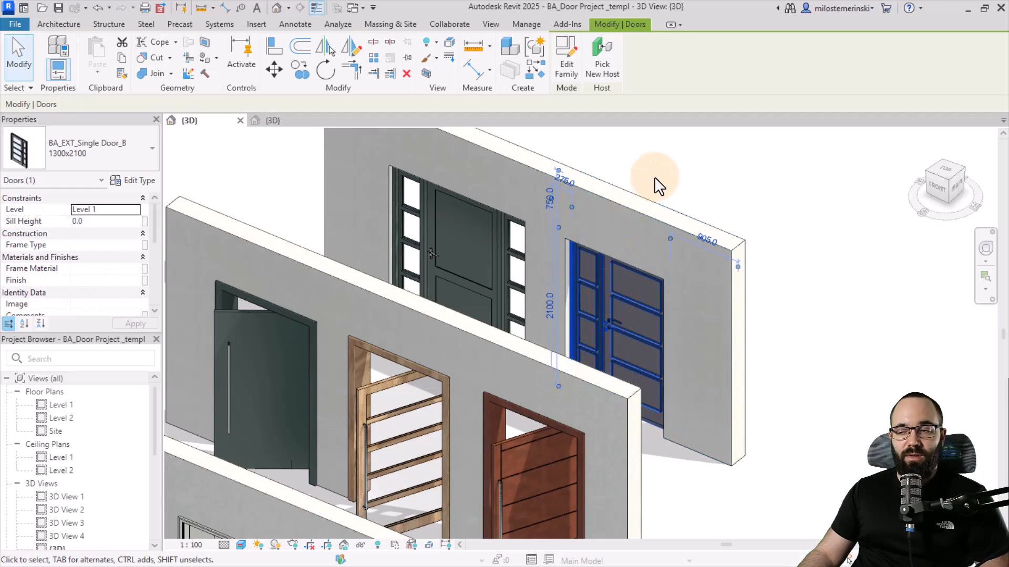
pyautogui.moveTo(627, 297)
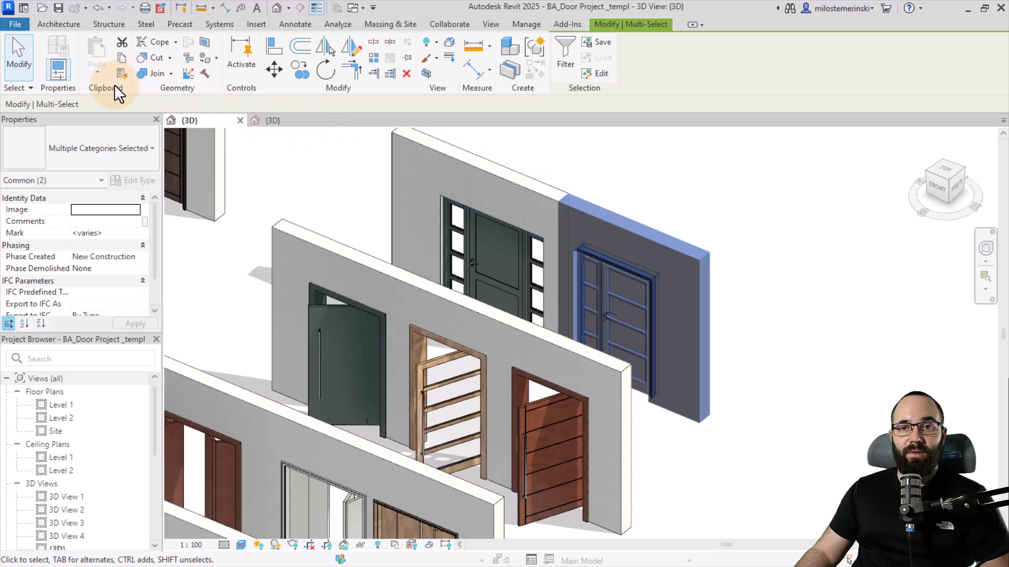
pyautogui.moveTo(122, 58)
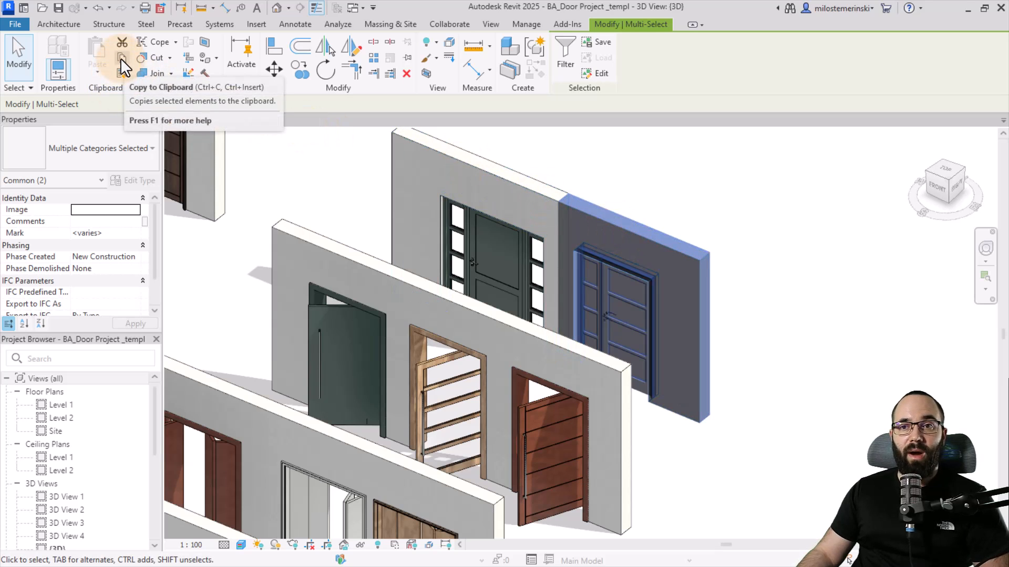
pyautogui.click(272, 119)
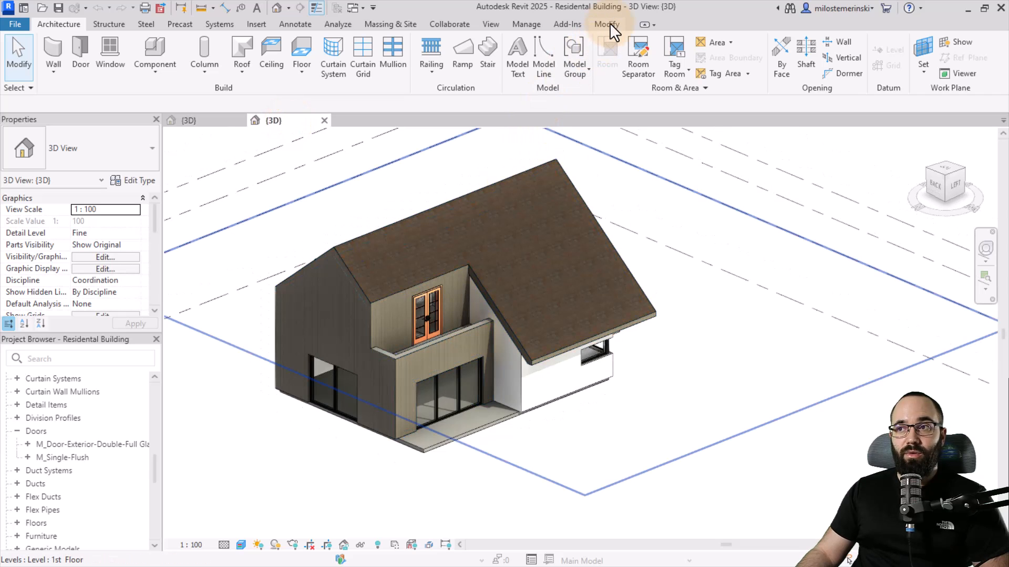
# Step: Paste the door-and-wall group to the right of the house and finish placement
pyautogui.click(606, 24)
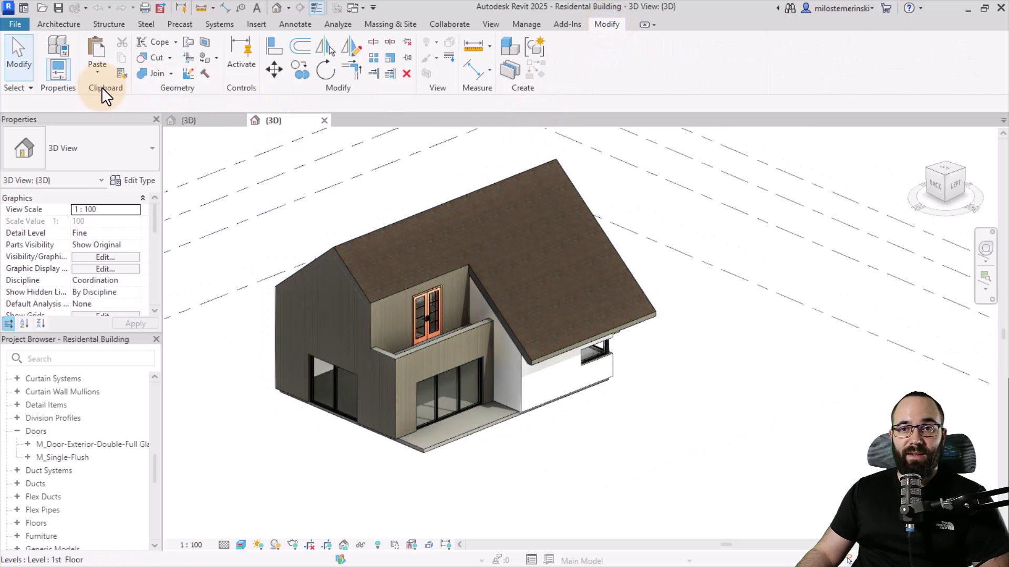
pyautogui.click(96, 49)
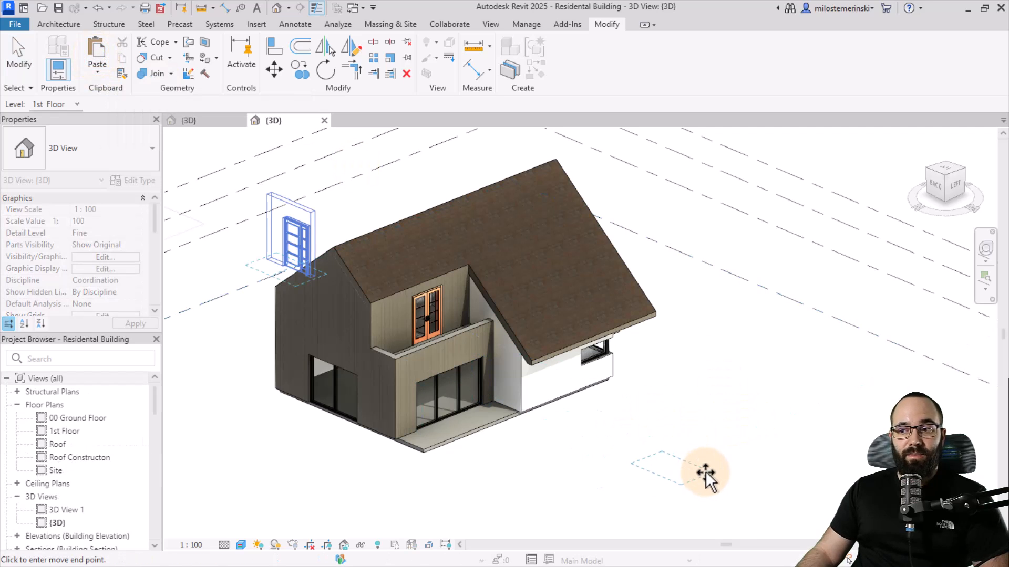
pyautogui.click(705, 476)
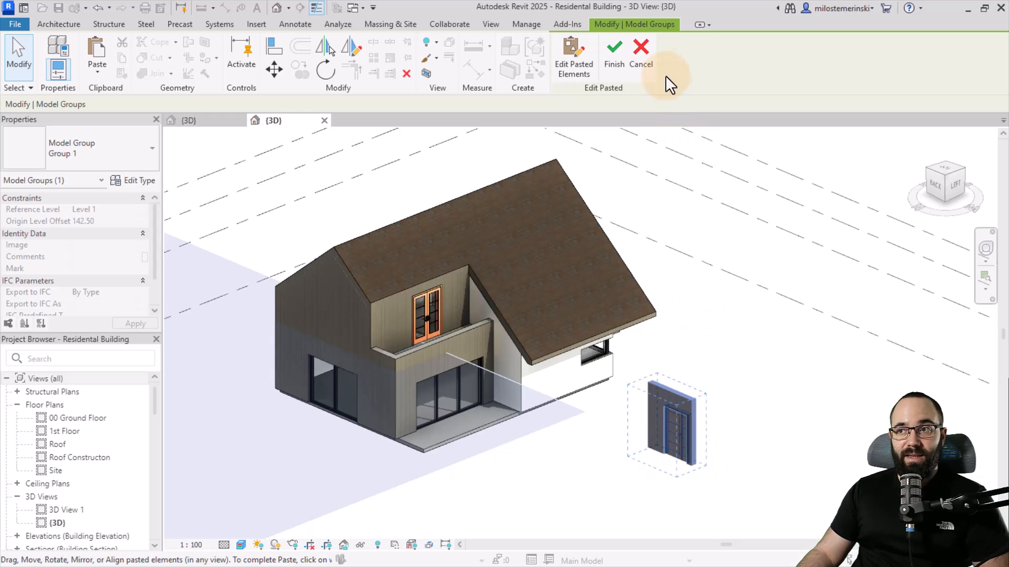
pyautogui.moveTo(614, 50)
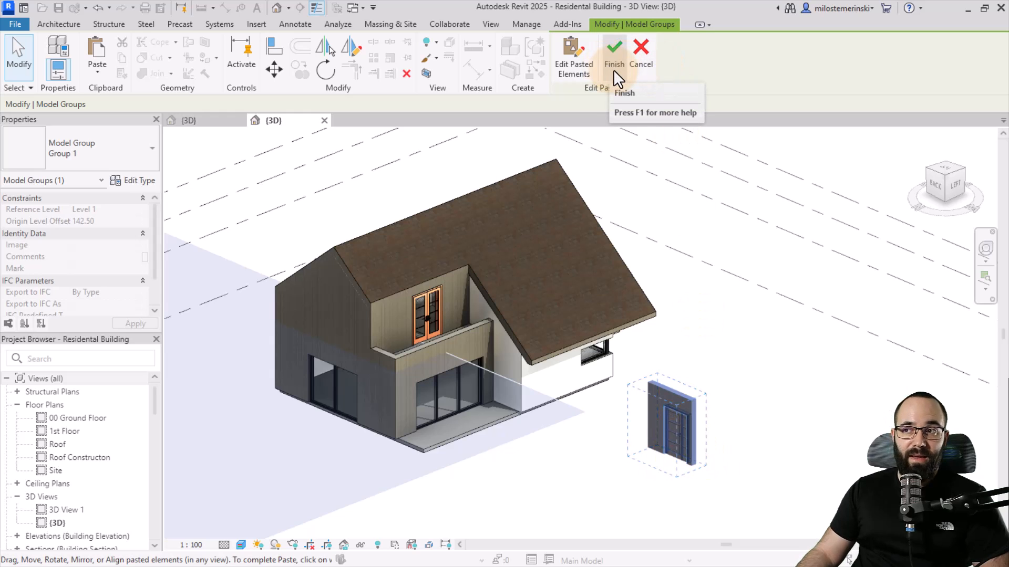
pyautogui.click(613, 48)
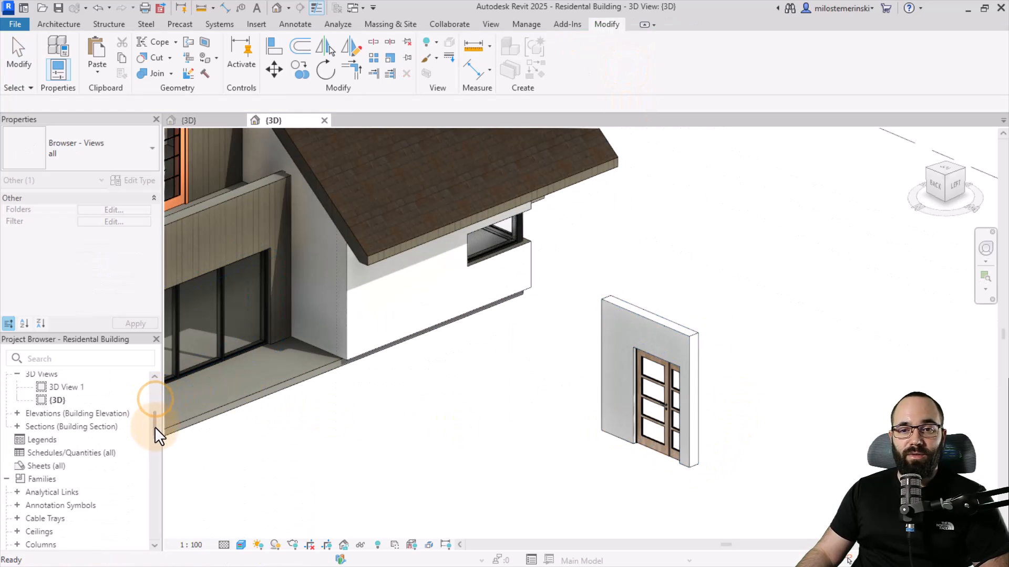
# Step: Check BA_EXT_Single Door_B among the door families and start the Door tool
pyautogui.scroll(-3)
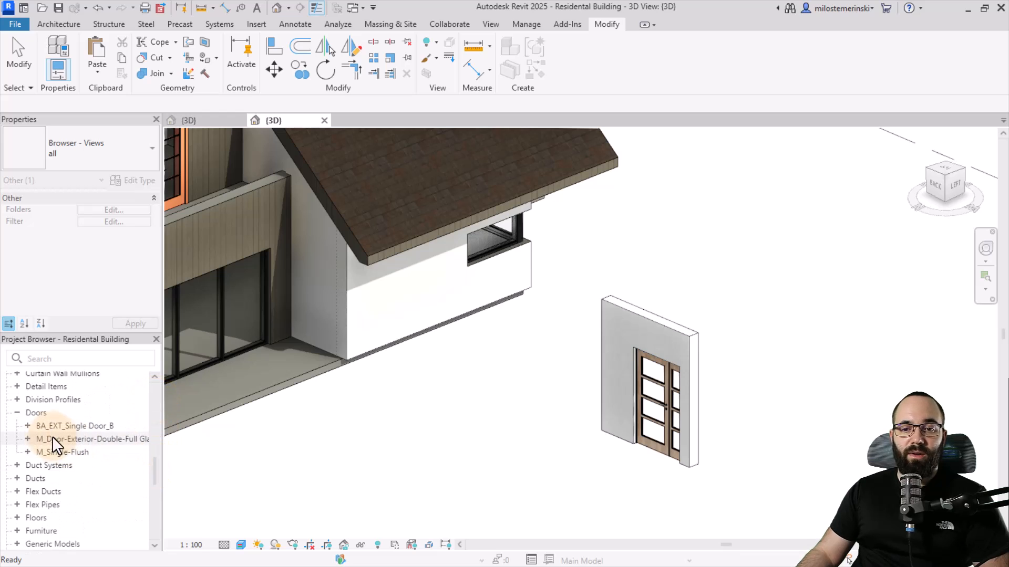
pyautogui.click(65, 426)
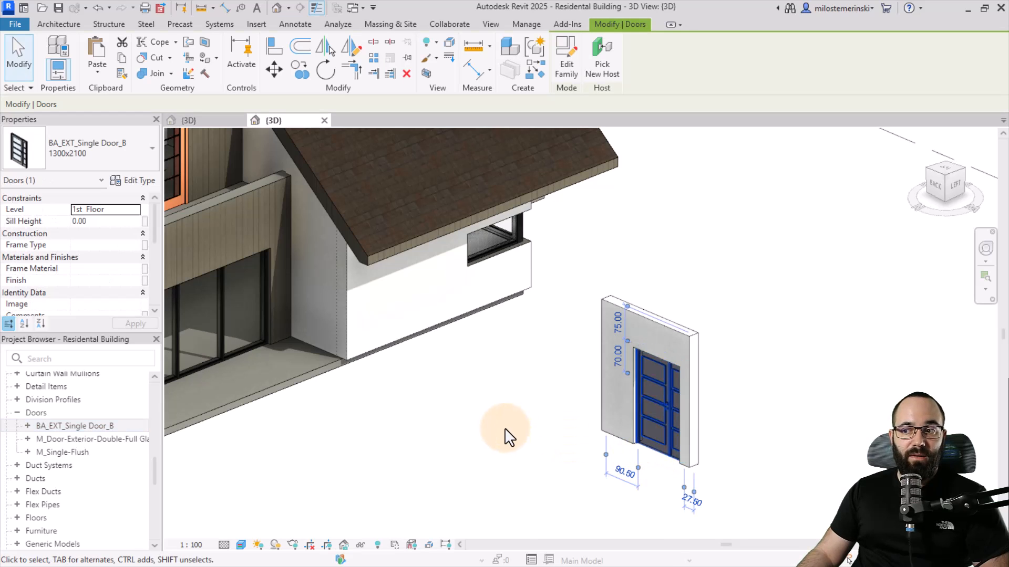
pyautogui.rightClick(508, 428)
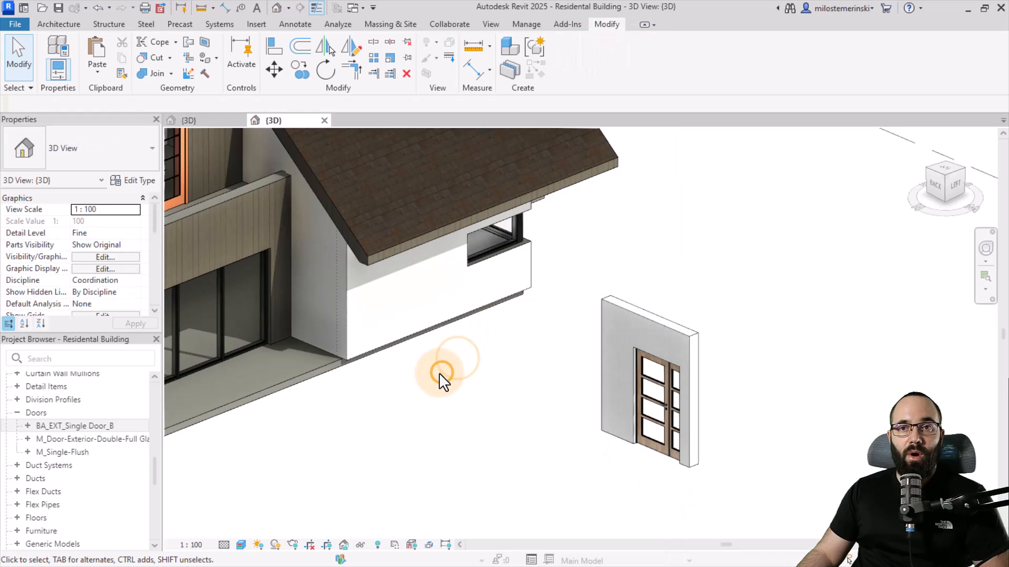
pyautogui.click(58, 24)
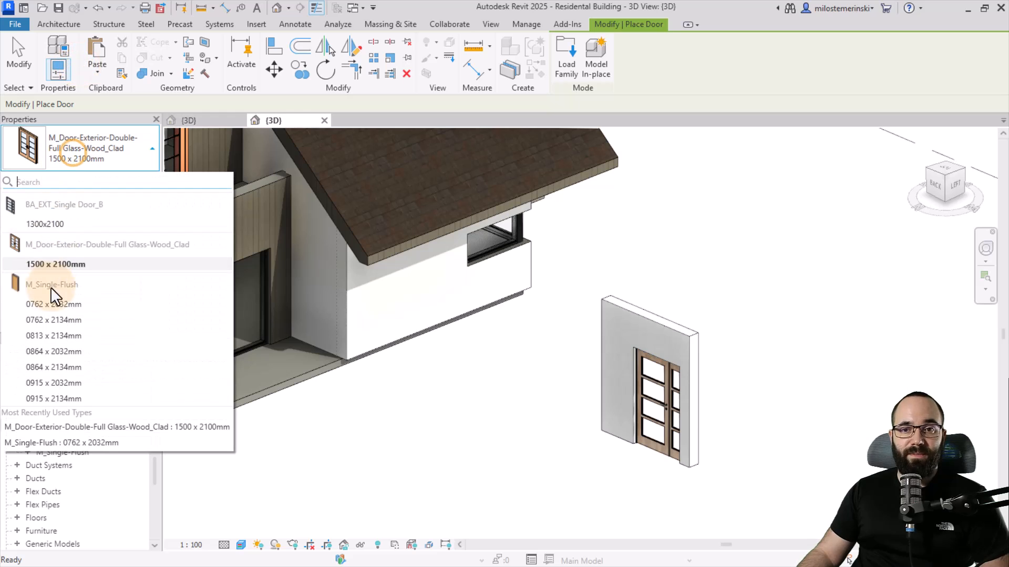
pyautogui.moveTo(428, 387)
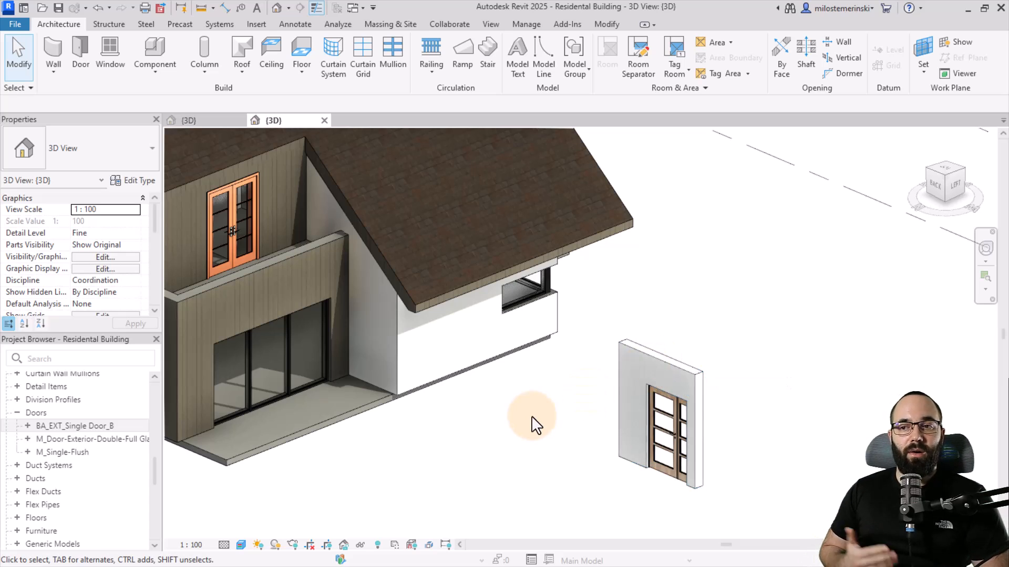
pyautogui.moveTo(540, 436)
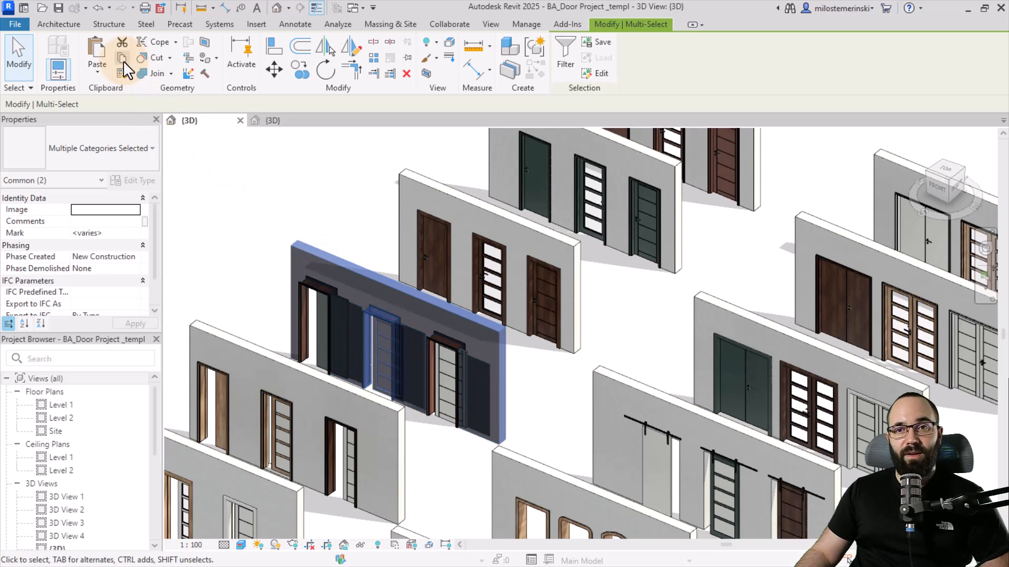
# Step: Copy the selected pocket-door wall to the clipboard
pyautogui.click(274, 120)
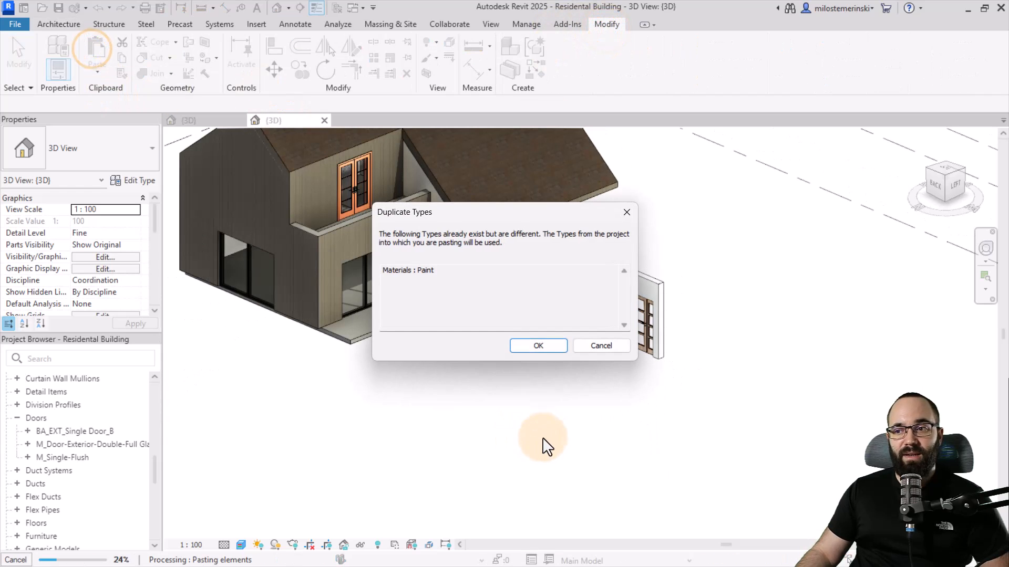
# Step: Accept the Duplicate Types warning, finish placing the pocket-door wall, then deselect
pyautogui.click(537, 346)
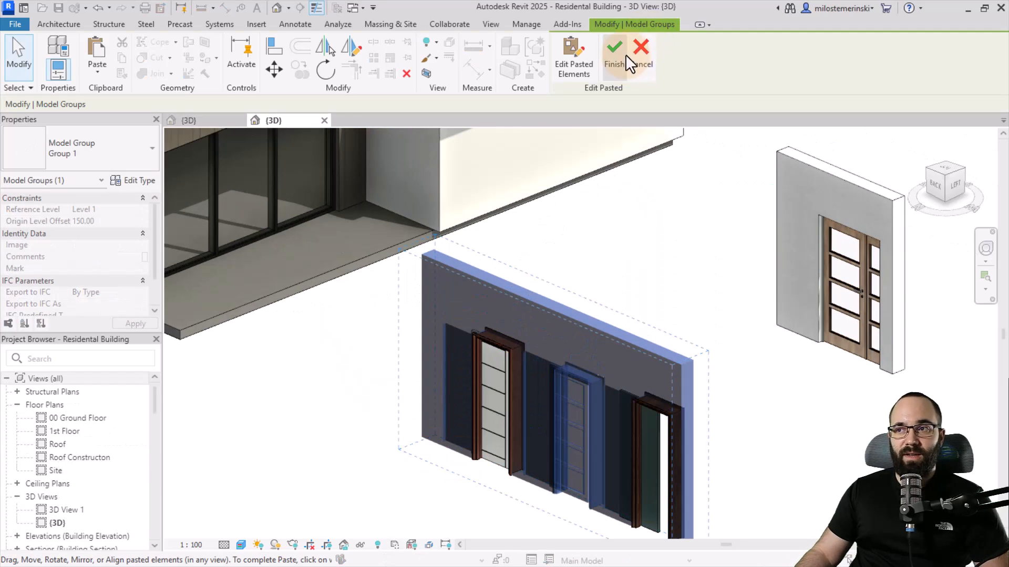
pyautogui.click(614, 49)
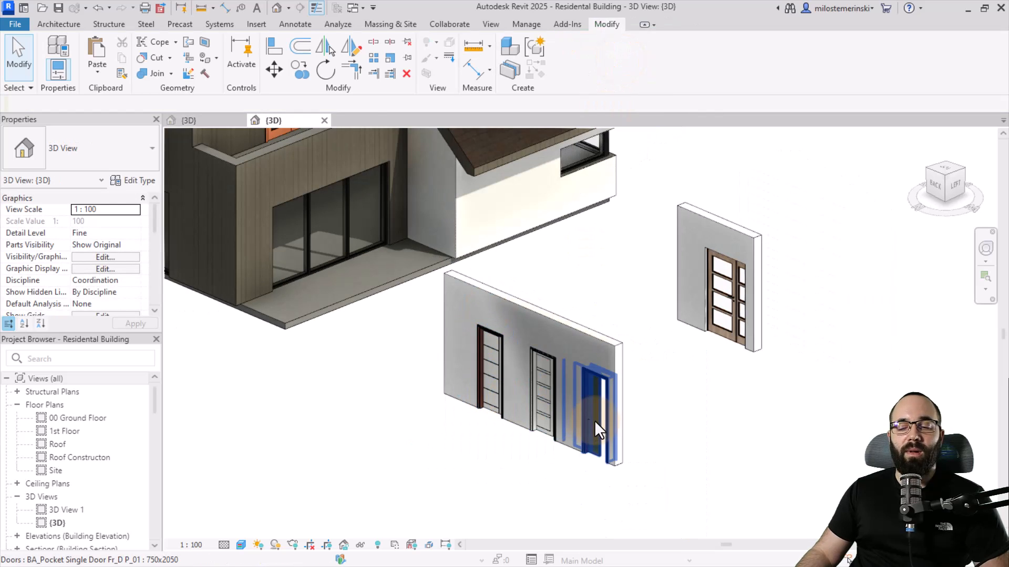
pyautogui.click(535, 322)
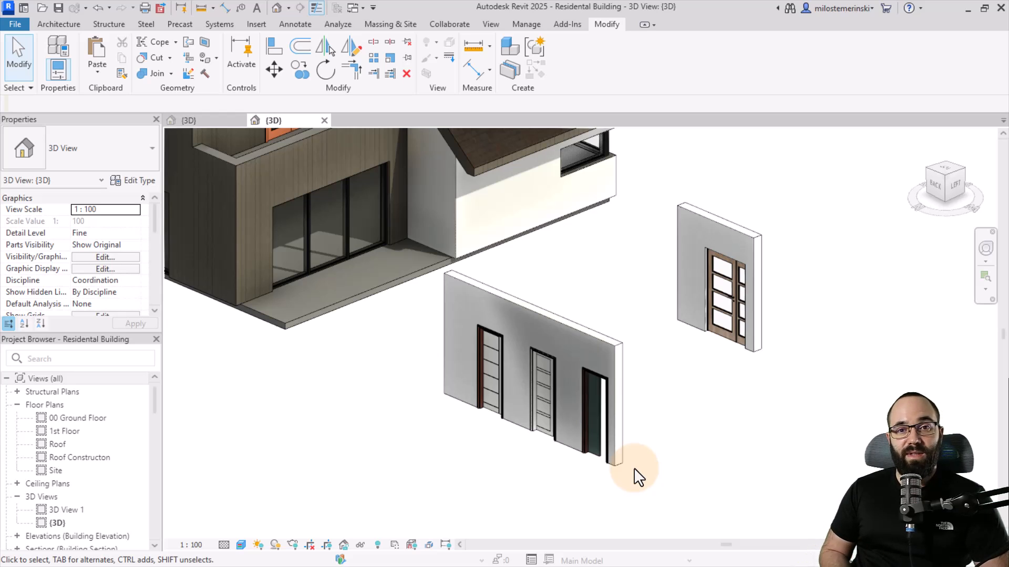
pyautogui.click(557, 446)
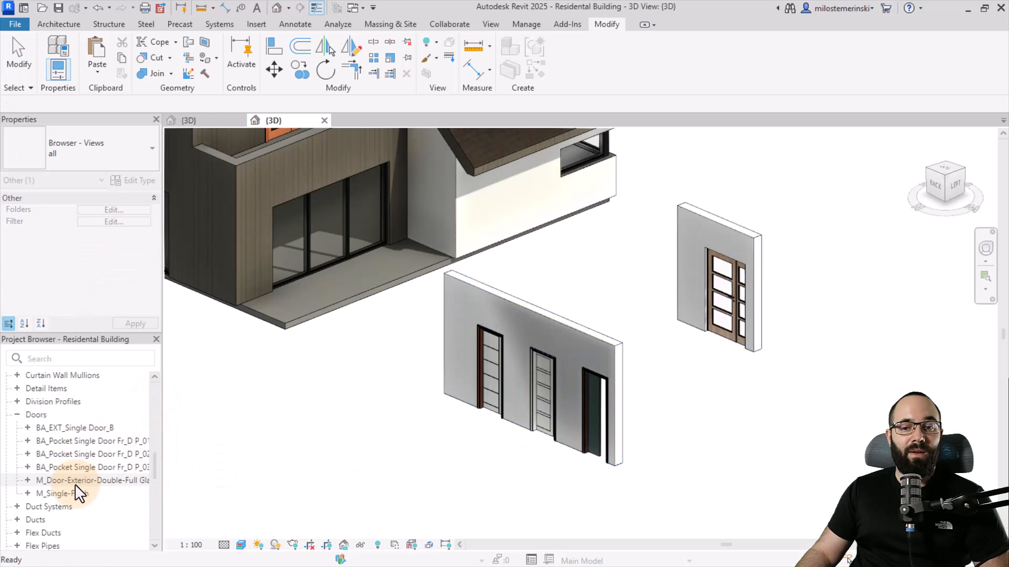
# Step: Expand Families > Doors to see the three BA_Pocket Single Door families
pyautogui.click(541, 394)
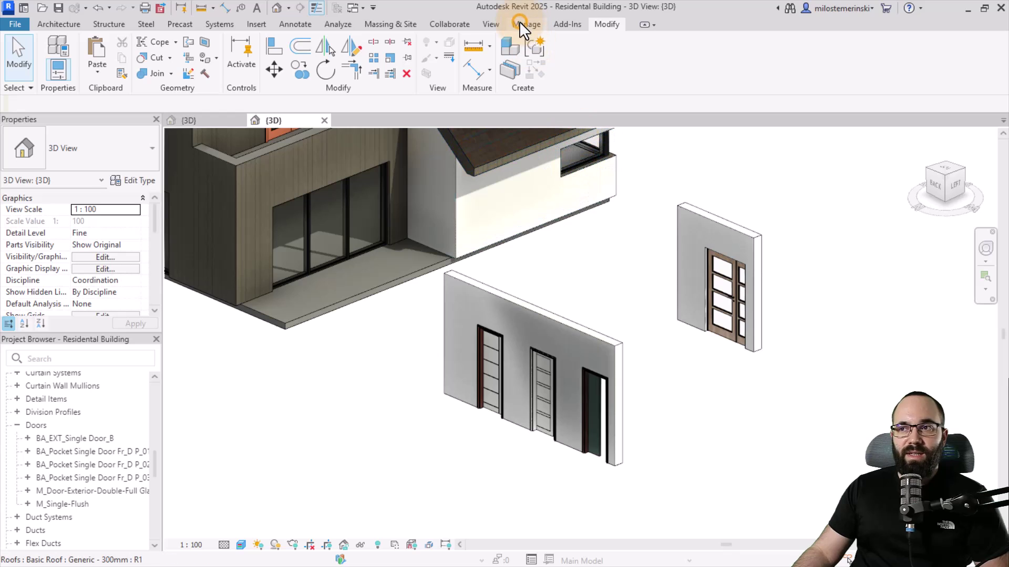
# Step: Start Transfer Project Standards from the Manage tab's Settings
pyautogui.click(526, 24)
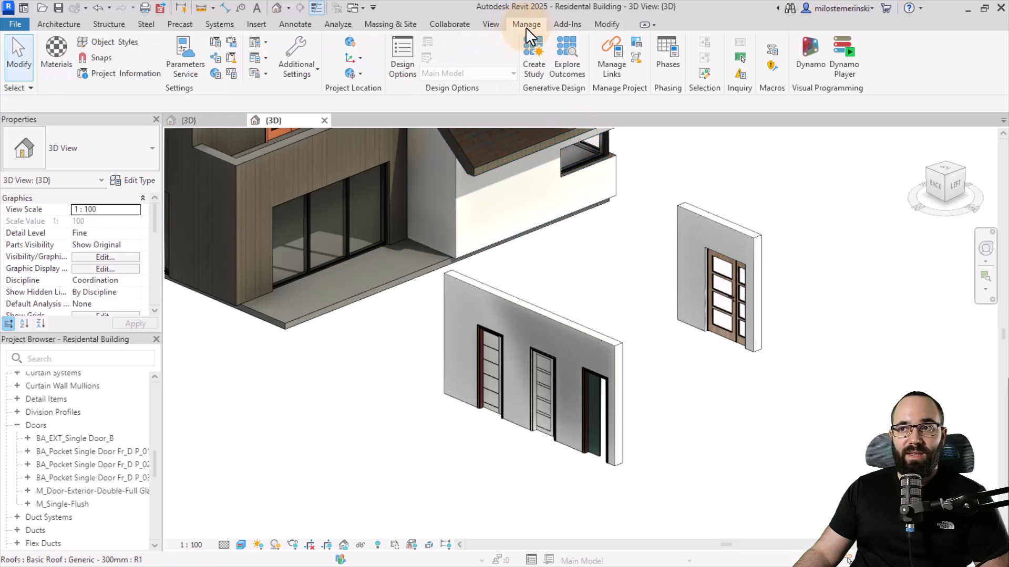
pyautogui.moveTo(213, 121)
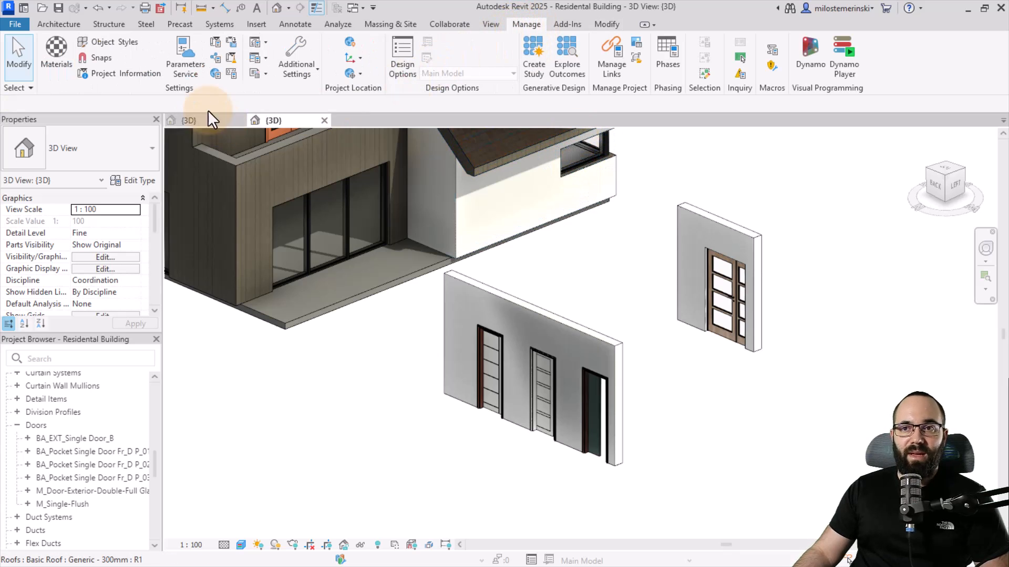
pyautogui.moveTo(230, 43)
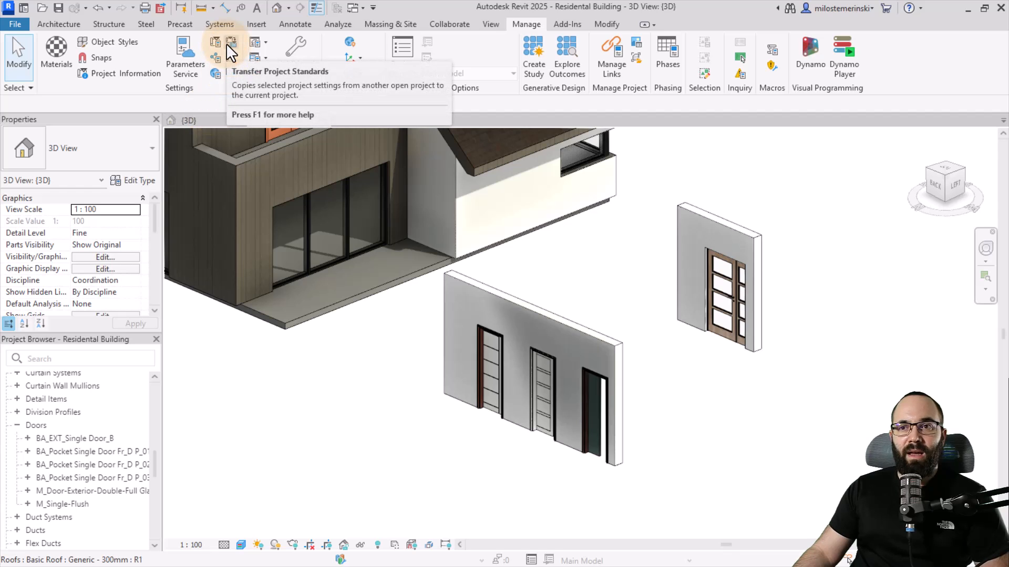
pyautogui.click(229, 44)
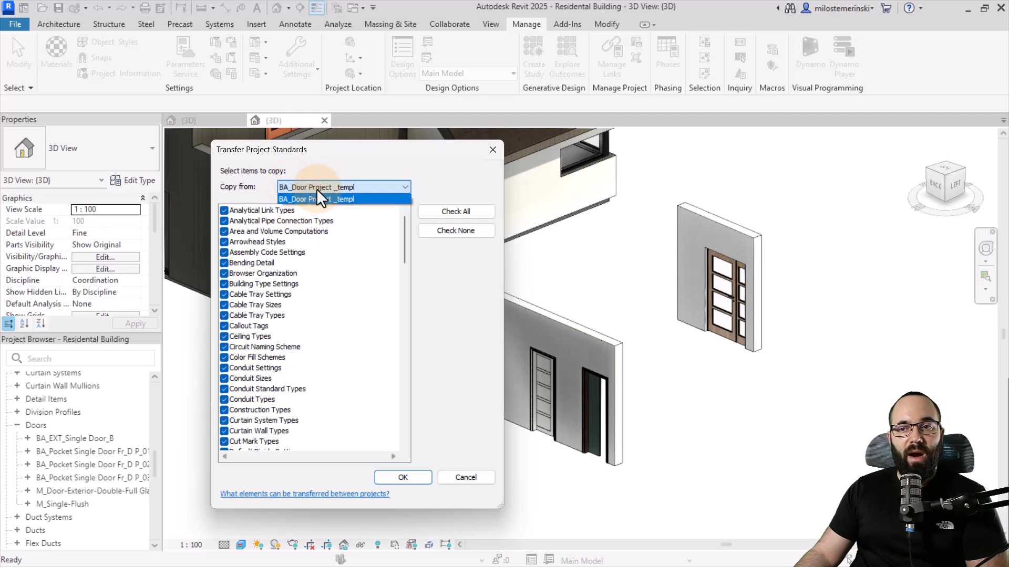
# Step: Set Copy from to BA_Door Project _templ and review the standards list, toggling Materials
pyautogui.click(316, 200)
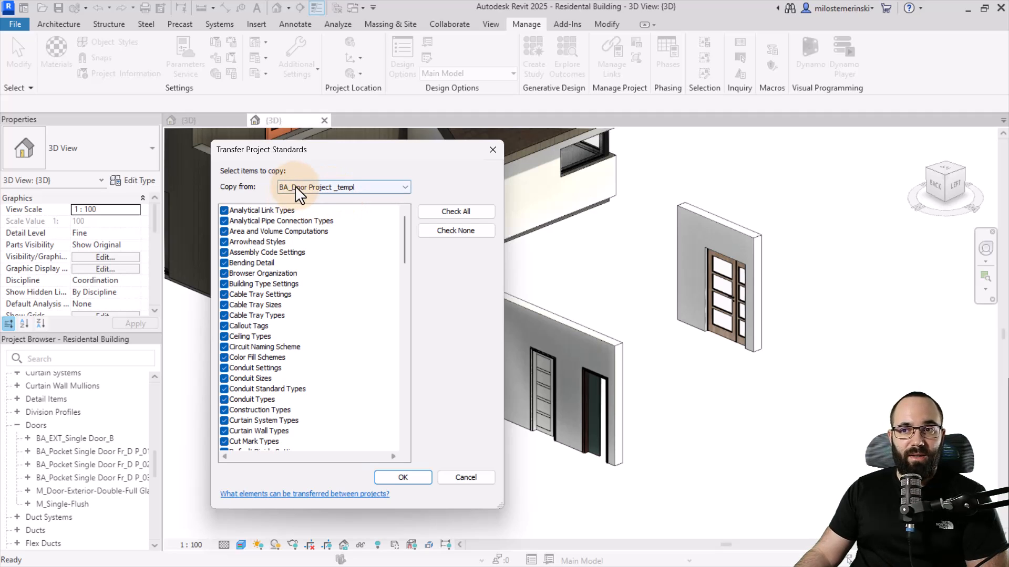
pyautogui.moveTo(309, 269)
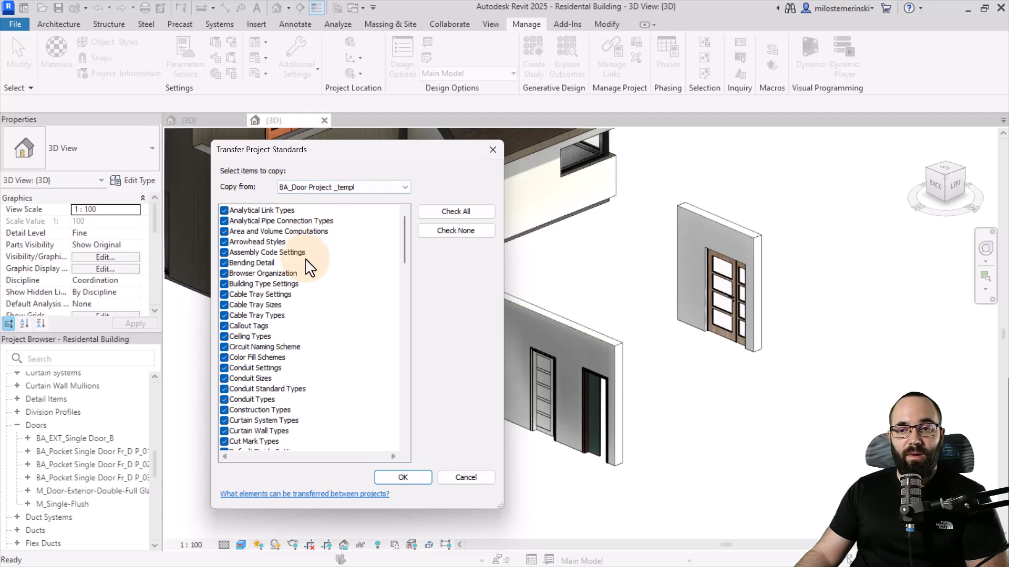
pyautogui.scroll(-3)
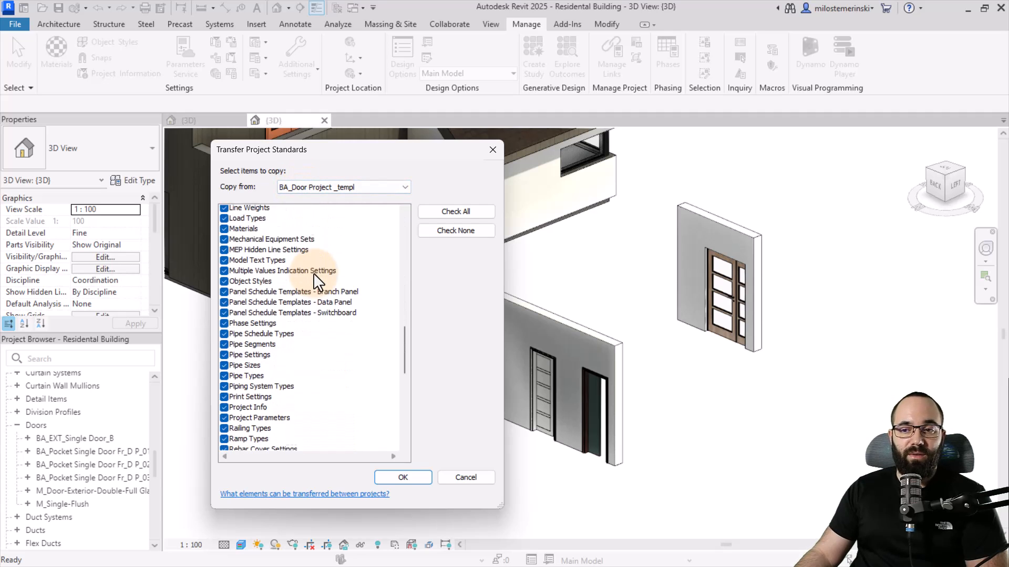
pyautogui.scroll(-3)
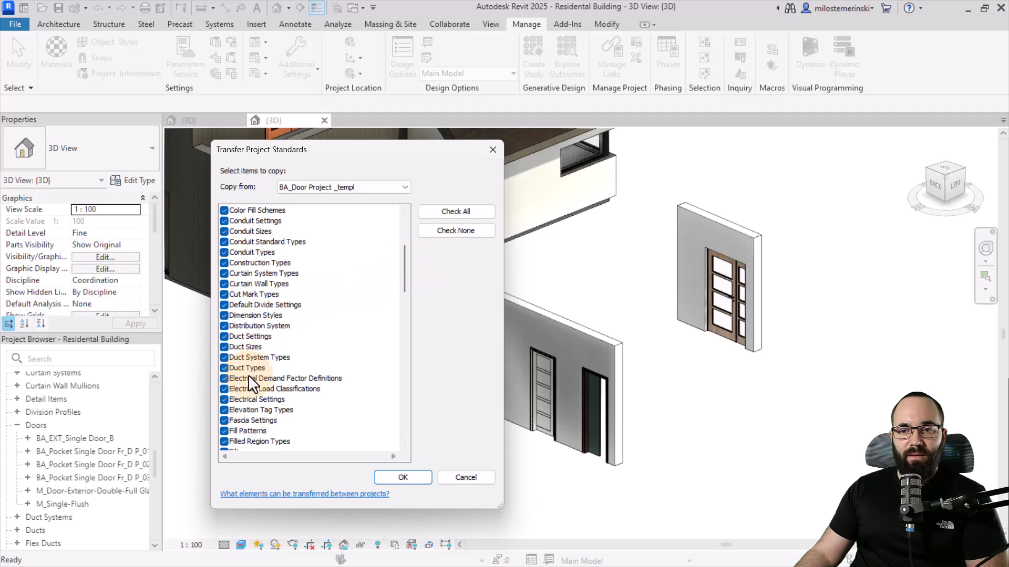
pyautogui.moveTo(380, 374)
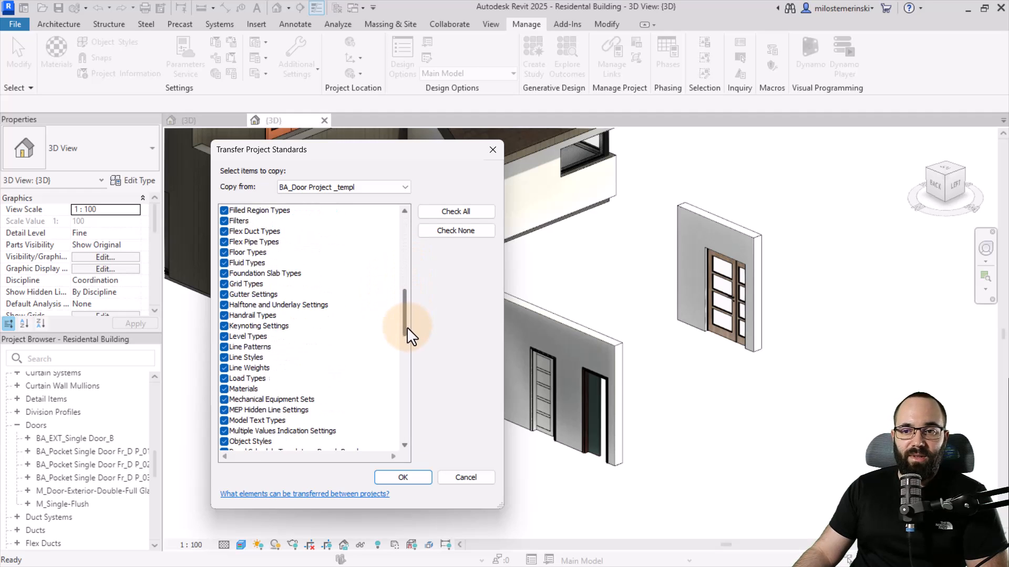
pyautogui.scroll(-3)
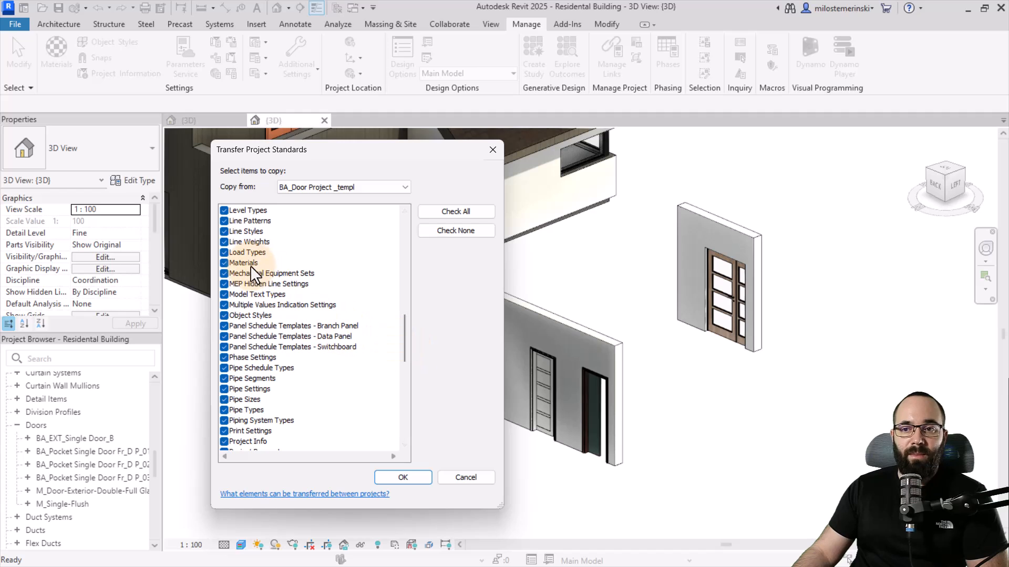
pyautogui.click(243, 263)
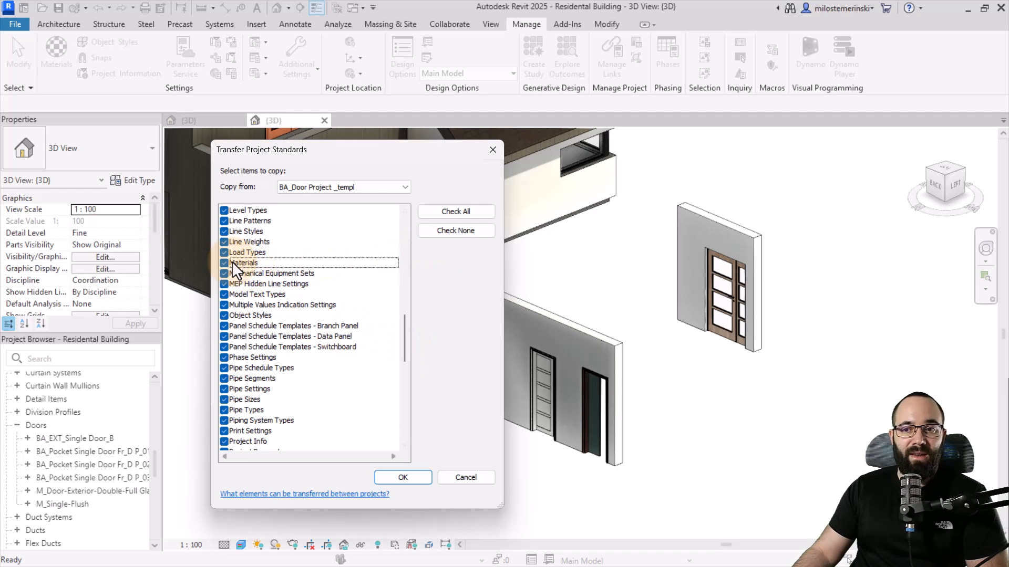
pyautogui.click(225, 263)
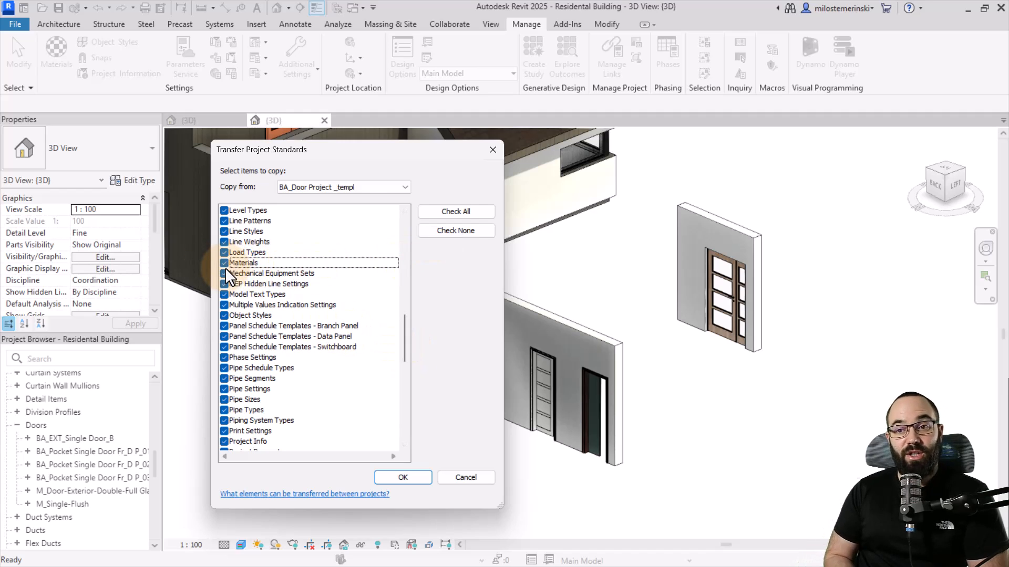
pyautogui.scroll(-3)
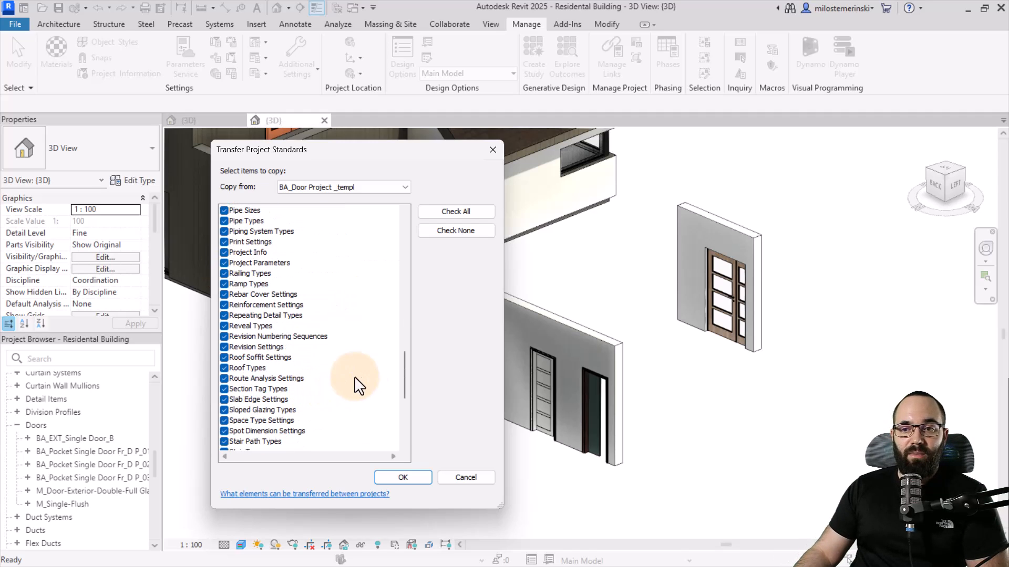
pyautogui.scroll(-3)
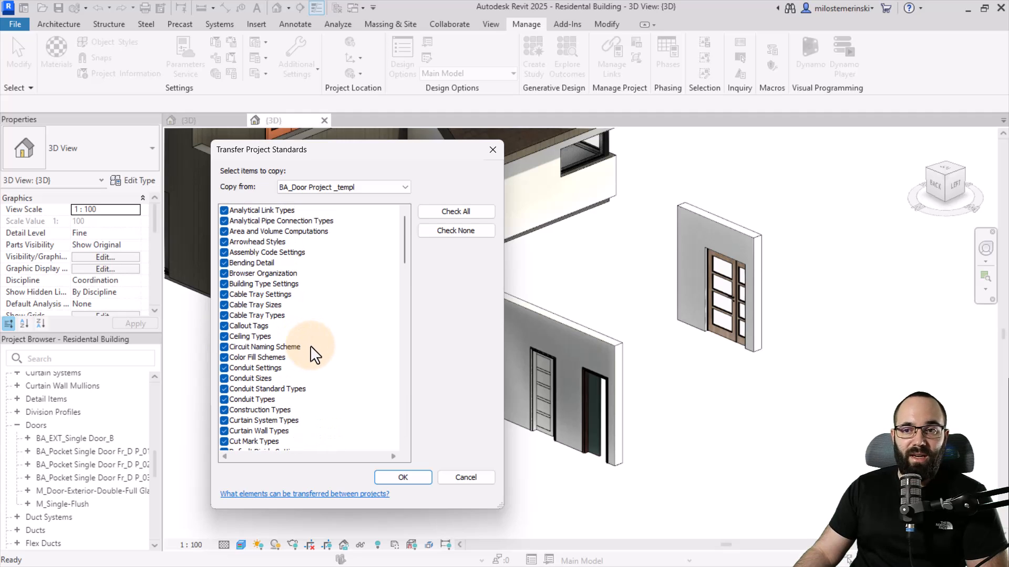
pyautogui.scroll(-3)
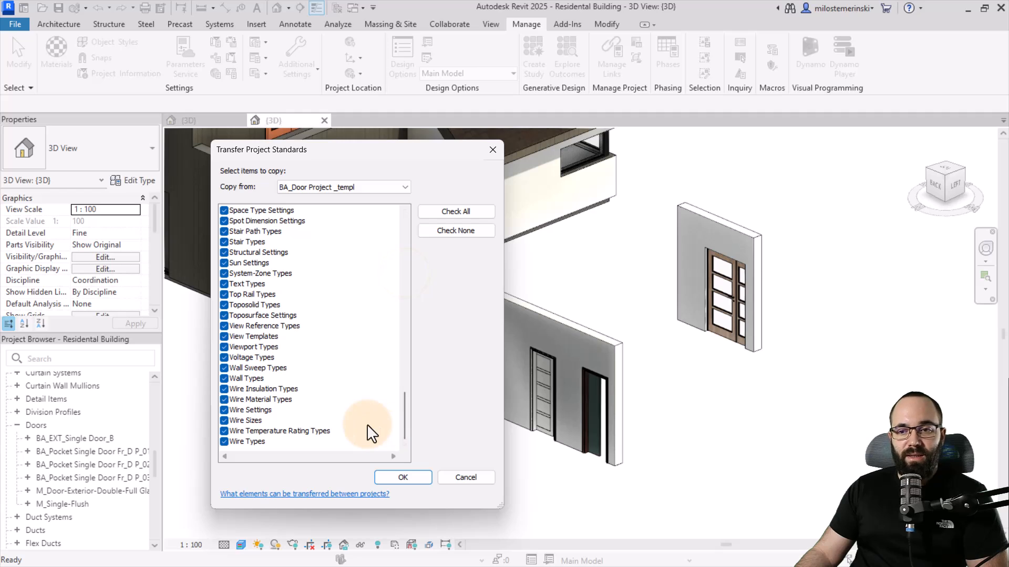
# Step: Clear all standards, keep only Wall Types checked, and confirm the transfer
pyautogui.click(247, 379)
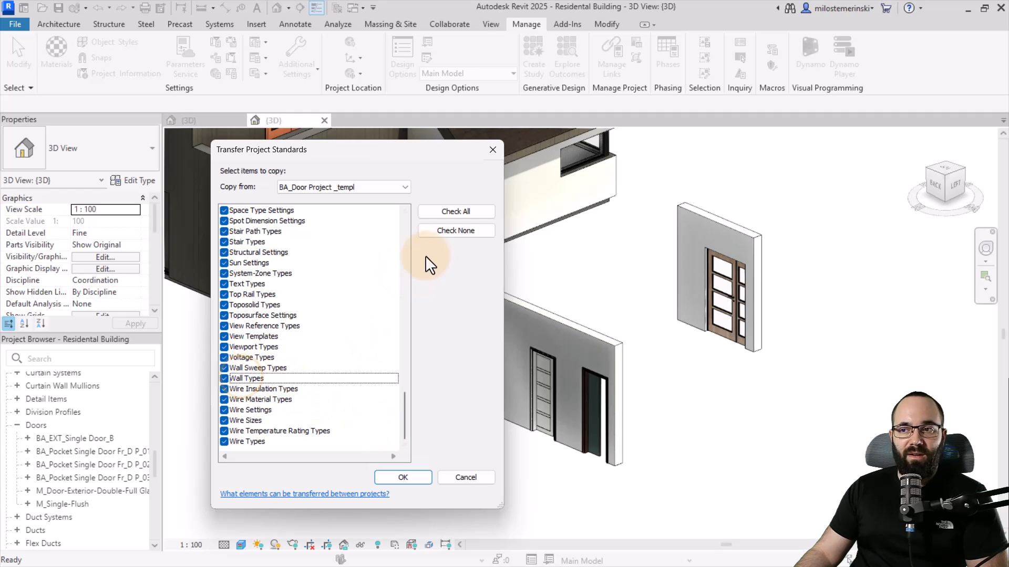
pyautogui.click(456, 230)
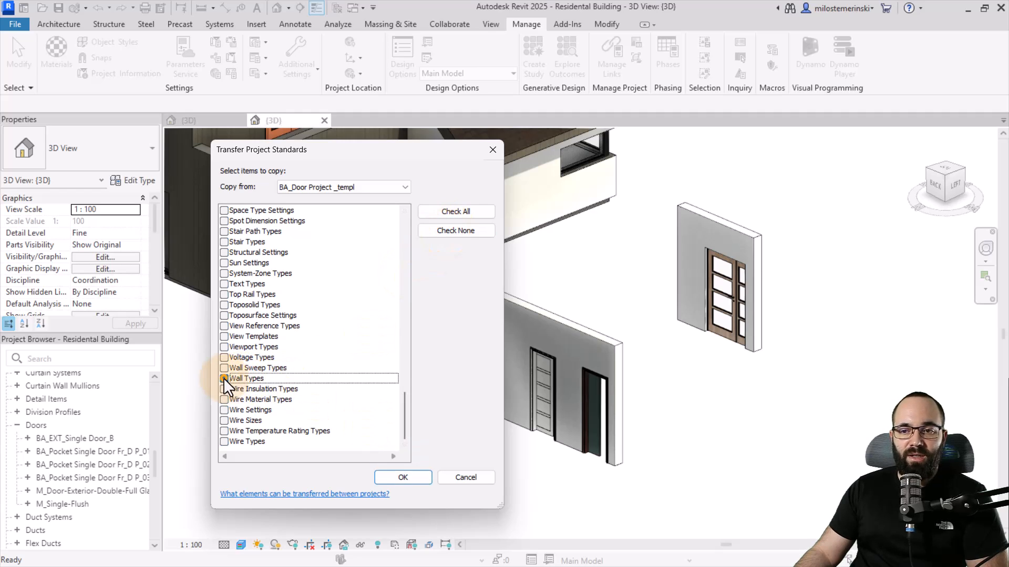
pyautogui.click(223, 378)
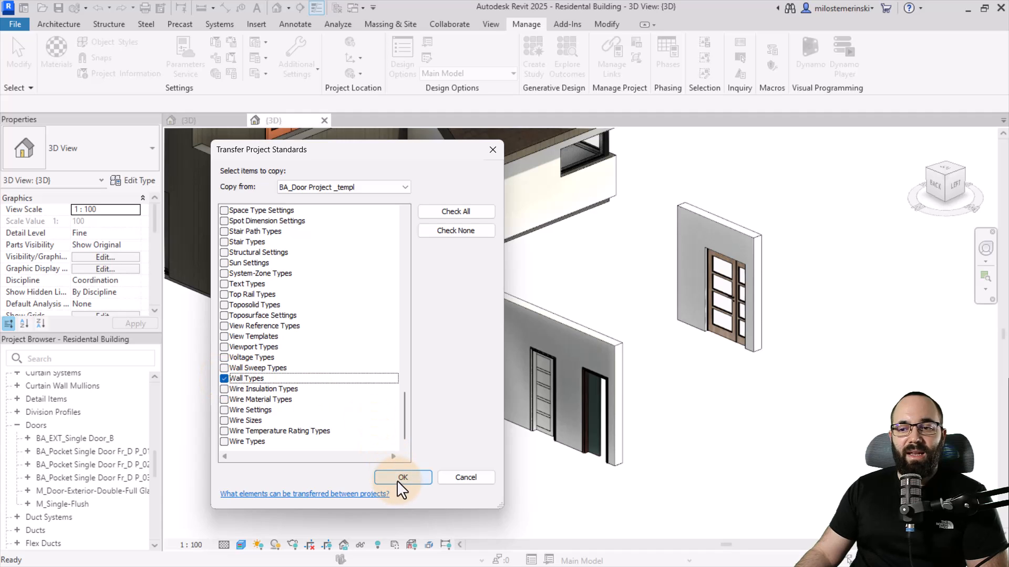
pyautogui.click(403, 477)
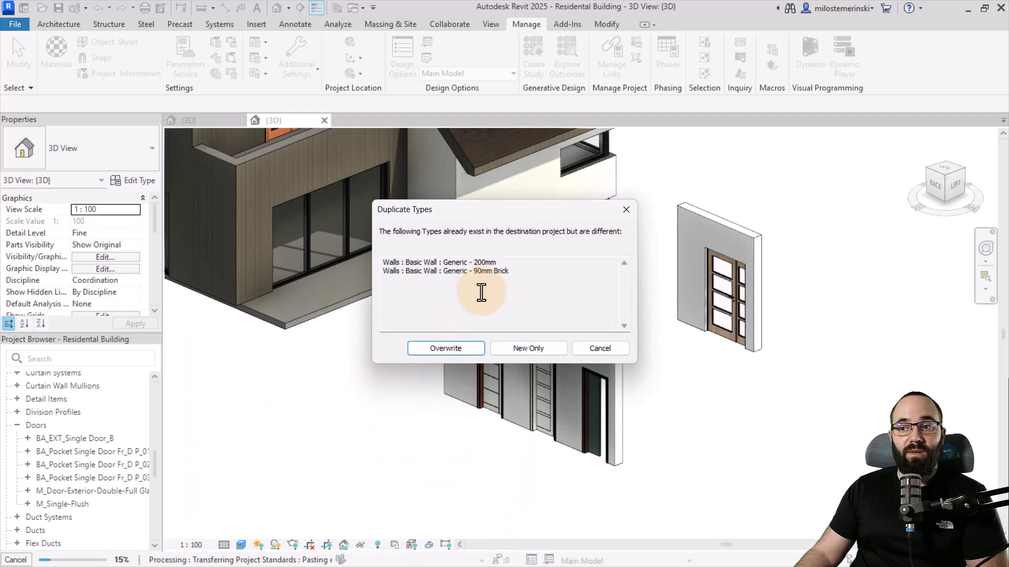
pyautogui.moveTo(449, 252)
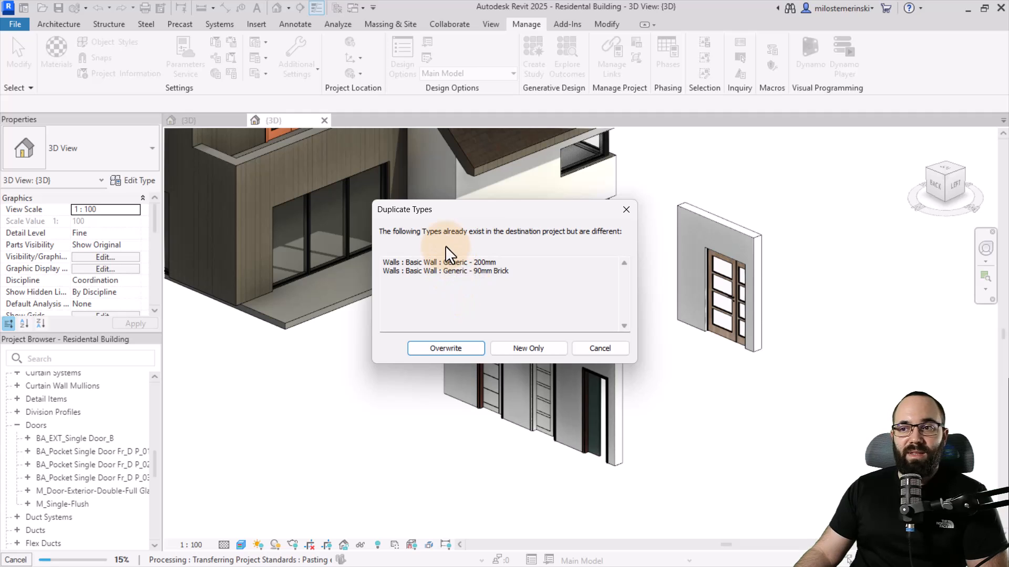
pyautogui.moveTo(516, 250)
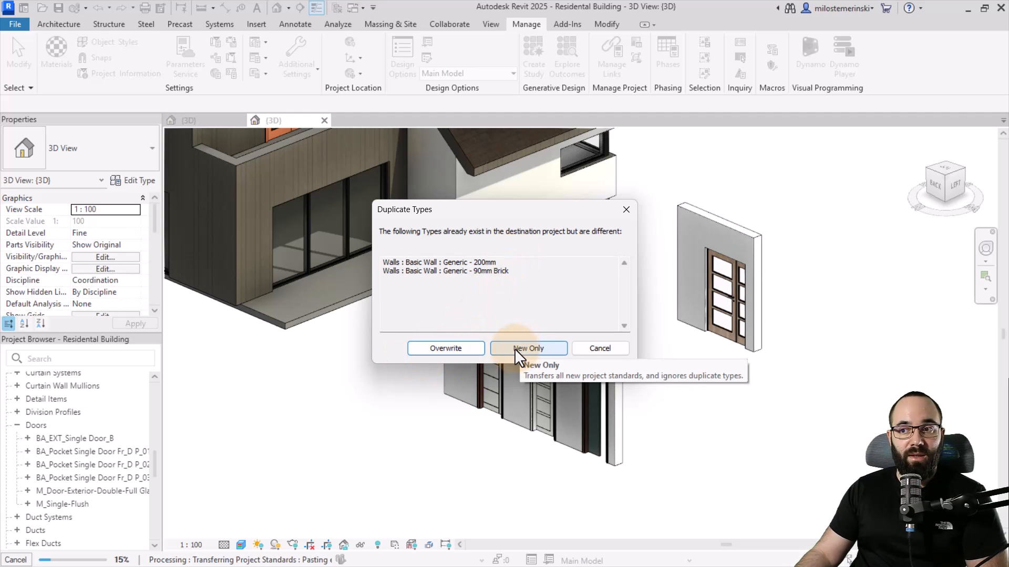
# Step: Resolve the Duplicate Types prompt with New Only, keeping existing Generic walls untouched
pyautogui.click(527, 348)
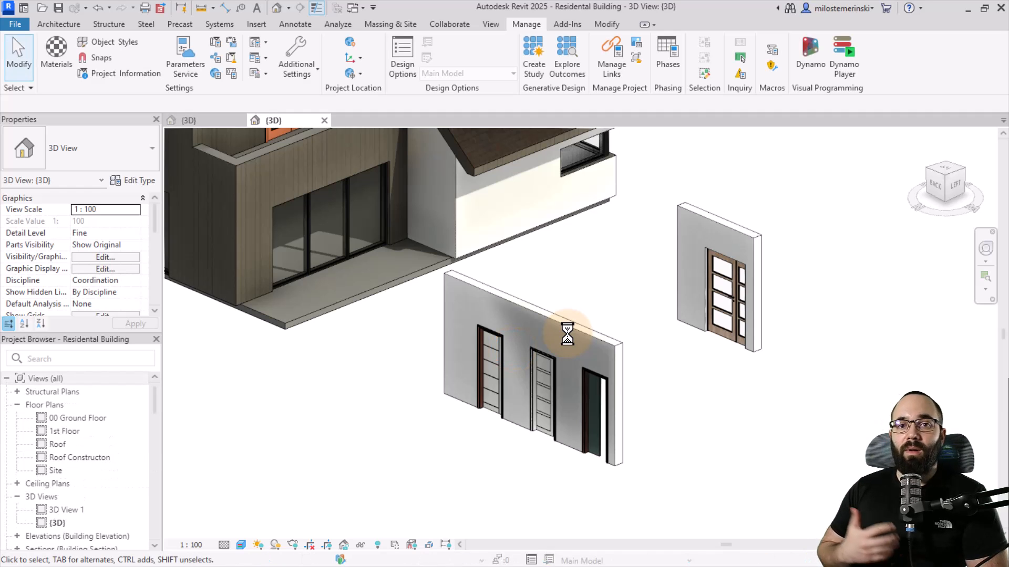
pyautogui.click(59, 24)
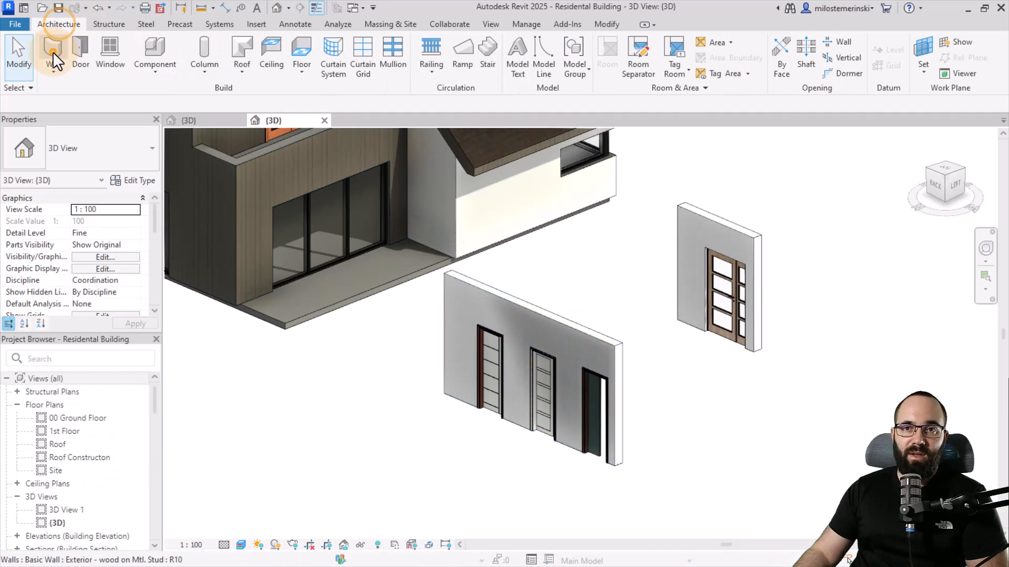
pyautogui.click(52, 49)
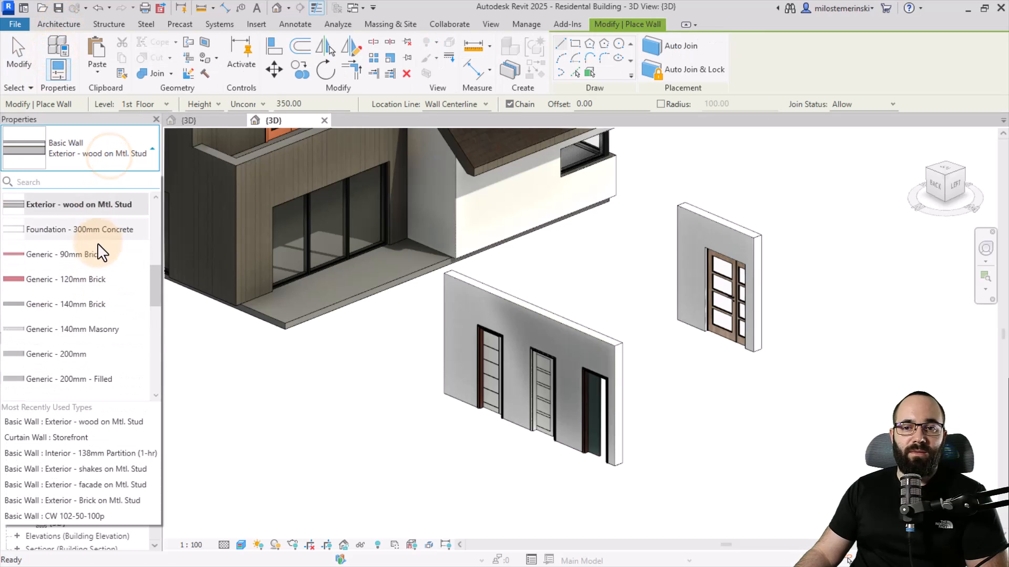
pyautogui.scroll(-3)
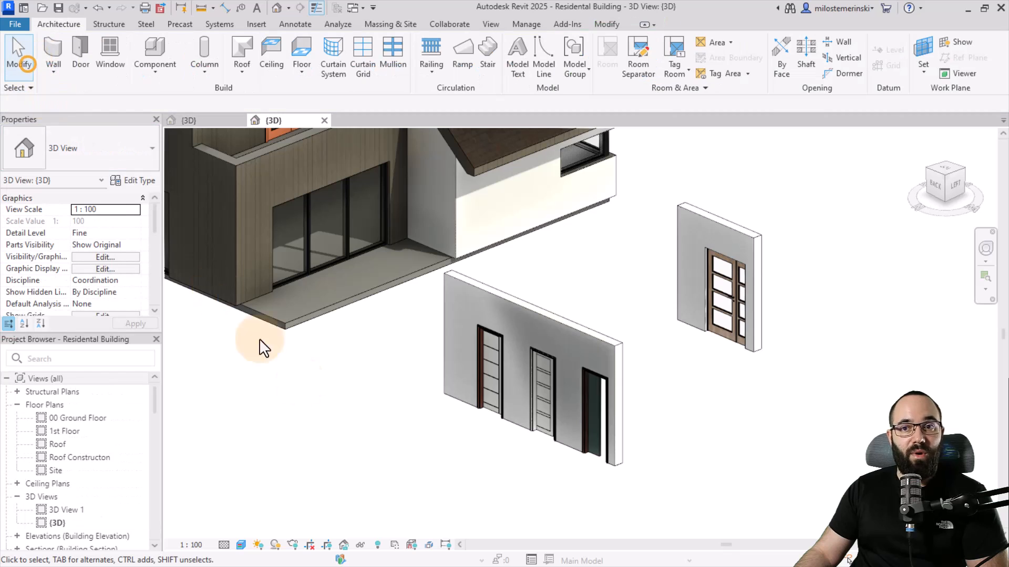
pyautogui.moveTo(339, 388)
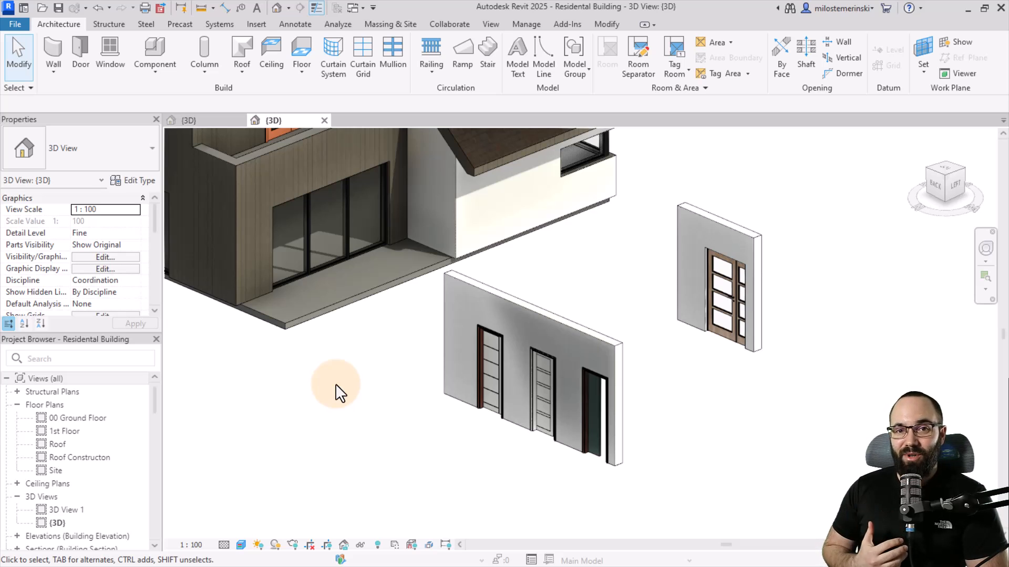
pyautogui.moveTo(365, 375)
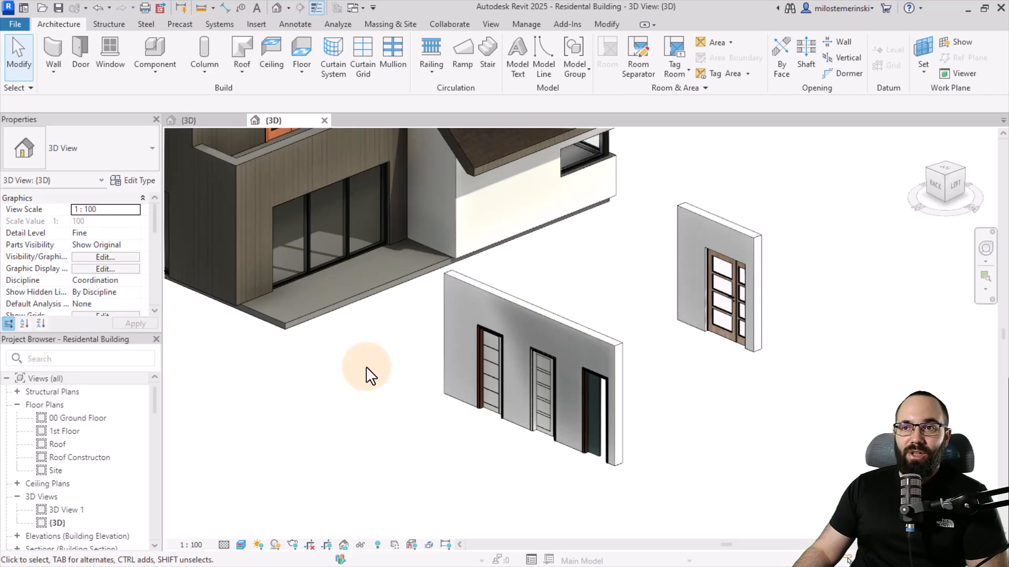
# Step: Start Insert Views from File via Insert > Insert from File
pyautogui.click(255, 24)
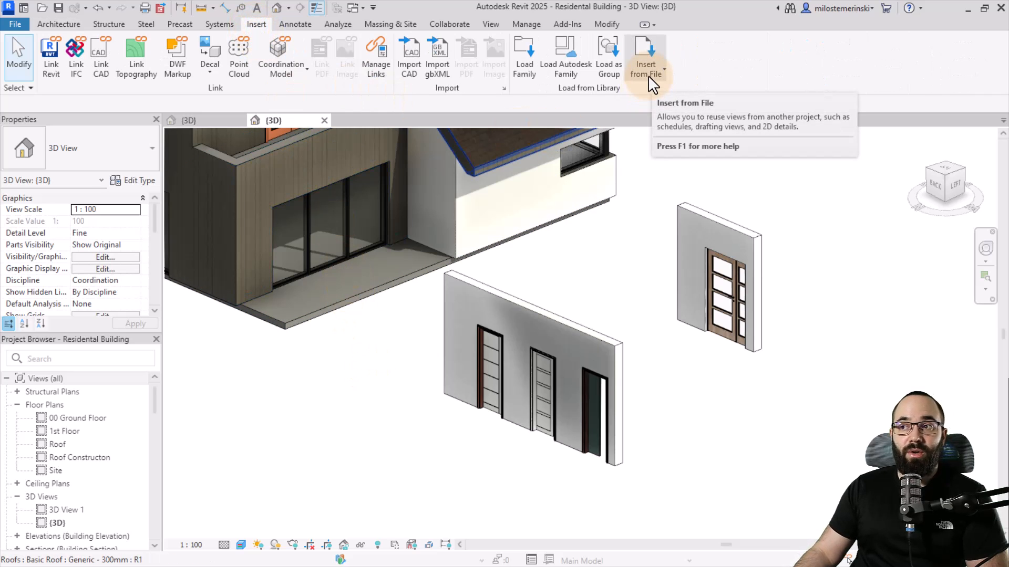
pyautogui.click(645, 58)
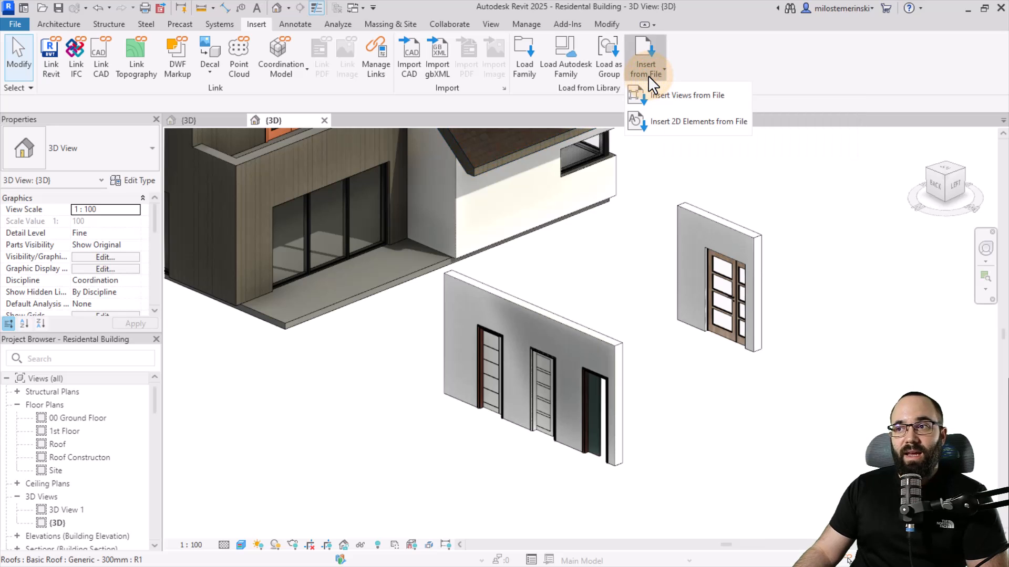
pyautogui.moveTo(685, 97)
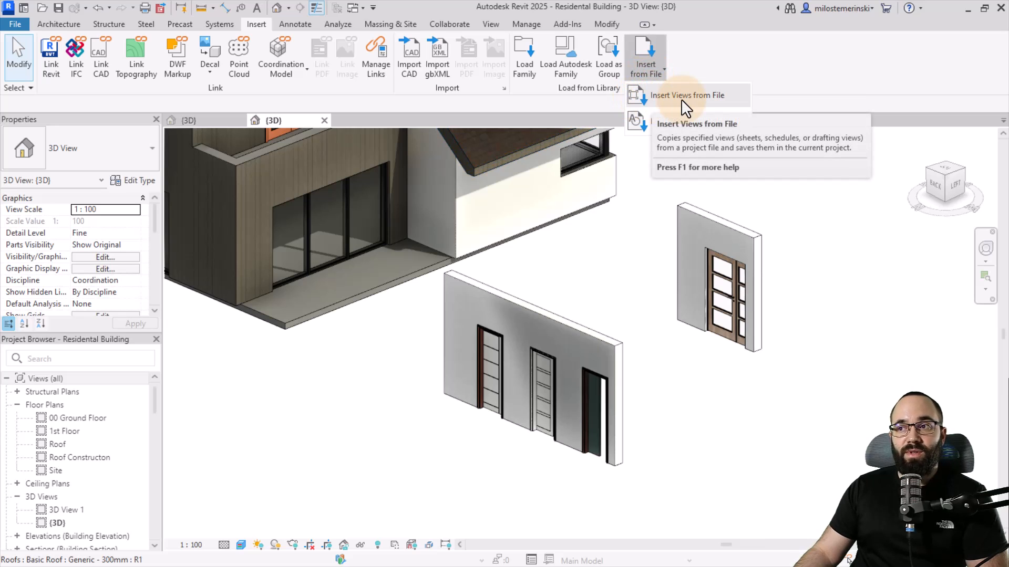
pyautogui.click(687, 94)
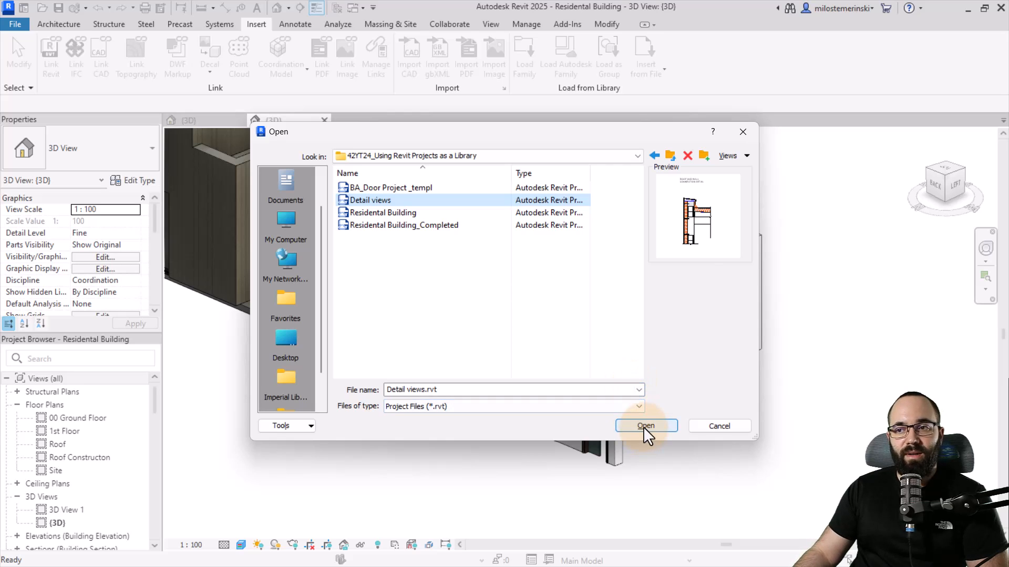
# Step: Open Detail views.rvt as the source and preview its views, unmarking the 3D rendering
pyautogui.click(646, 426)
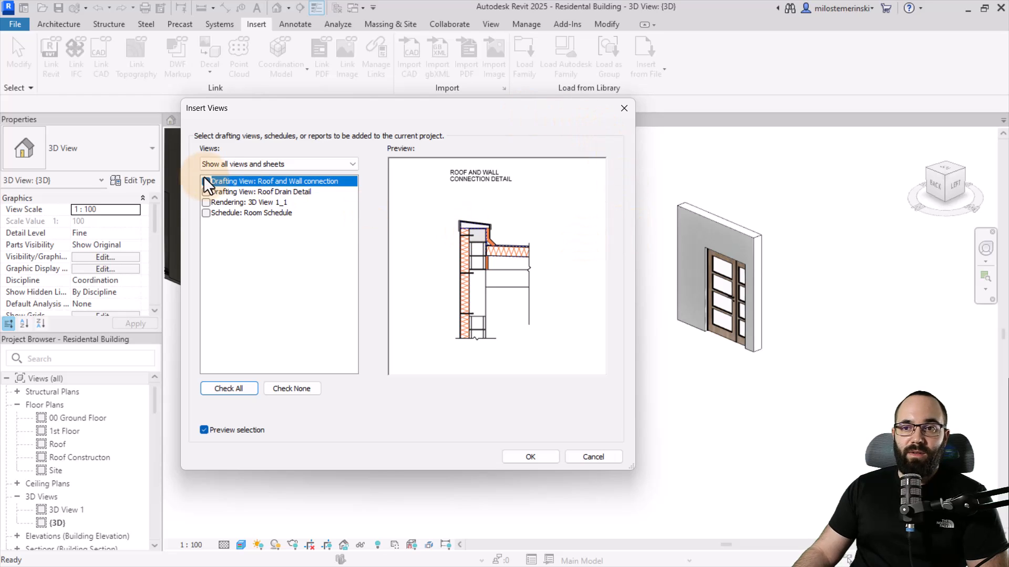
pyautogui.click(206, 181)
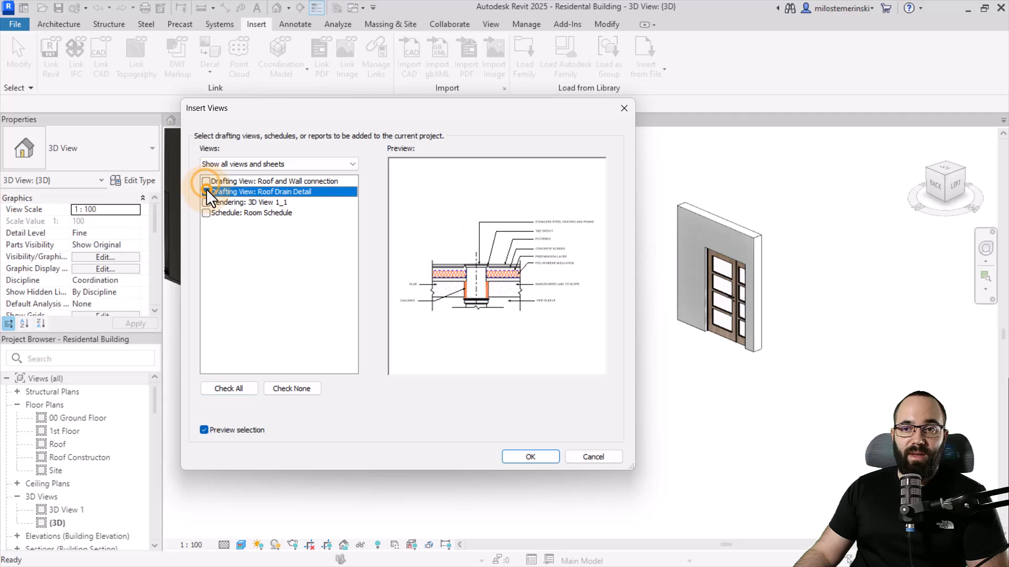
pyautogui.click(206, 202)
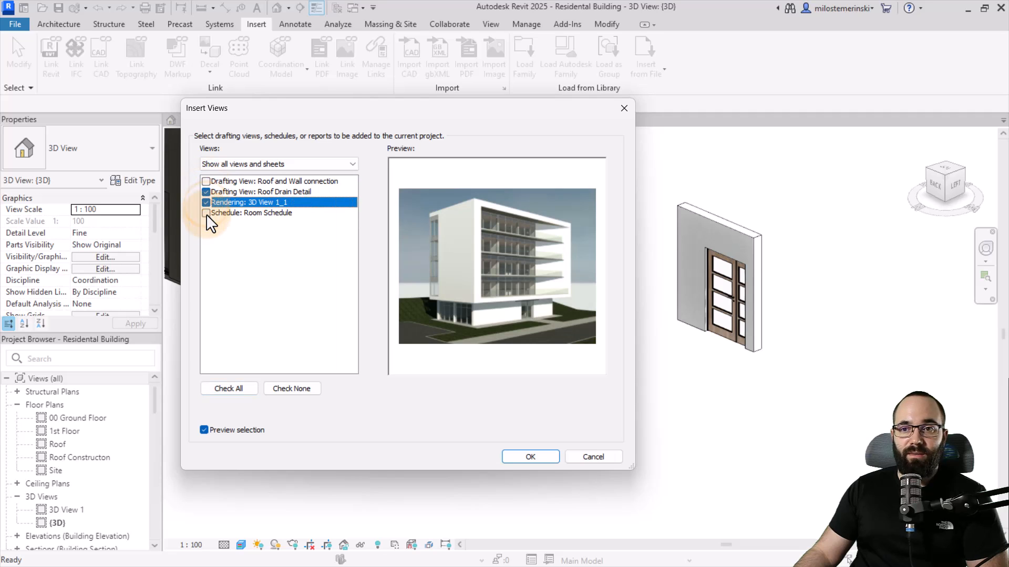
pyautogui.click(206, 203)
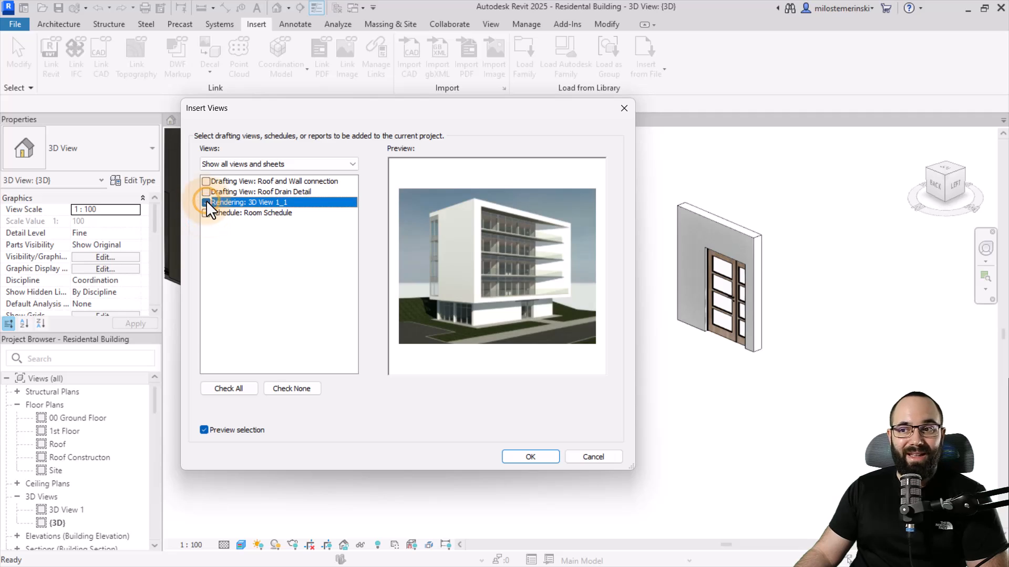
pyautogui.click(206, 191)
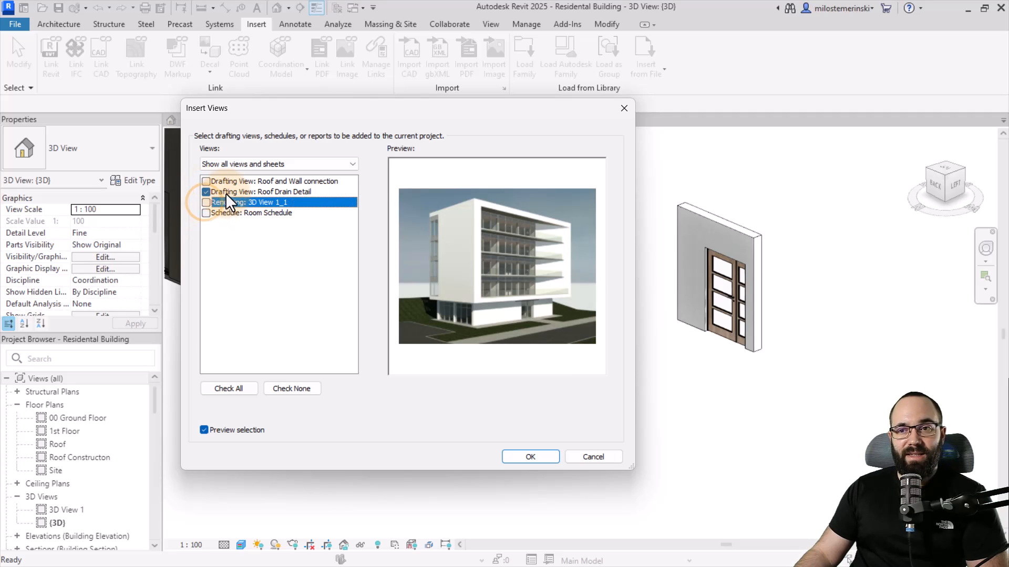
# Step: Check only Drafting View: Roof Drain Detail and insert it
pyautogui.click(260, 191)
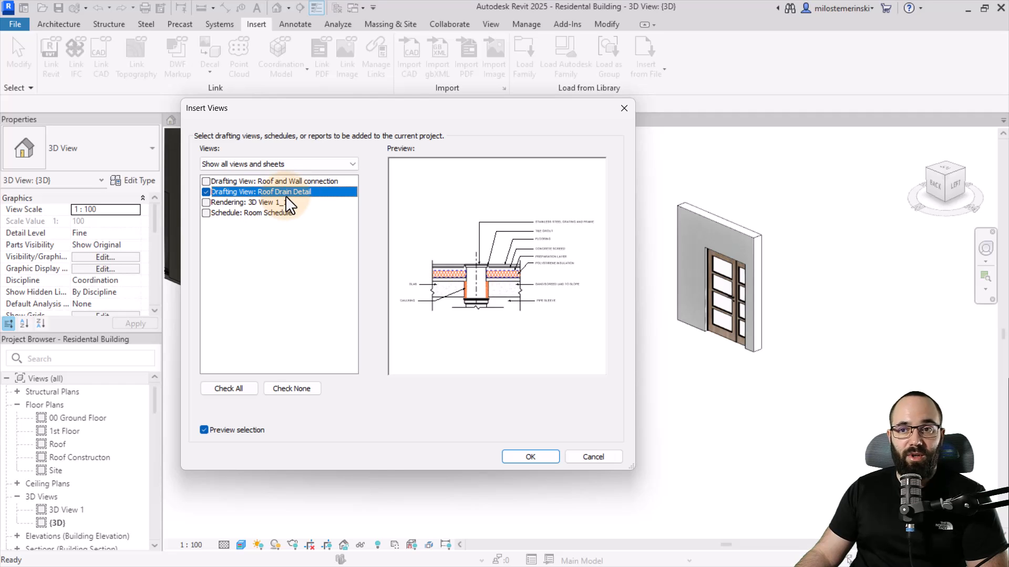
pyautogui.click(517, 458)
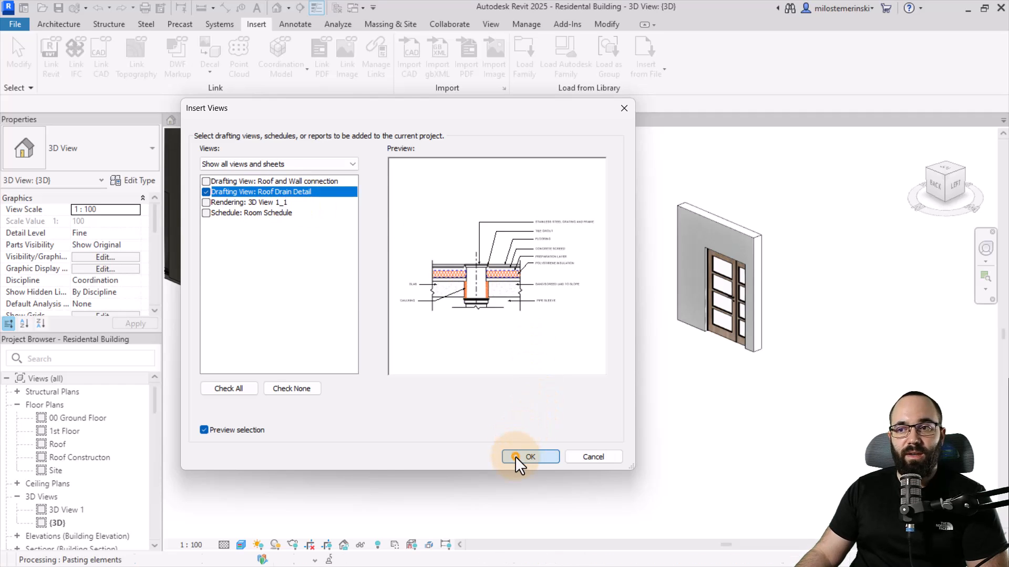
pyautogui.click(529, 456)
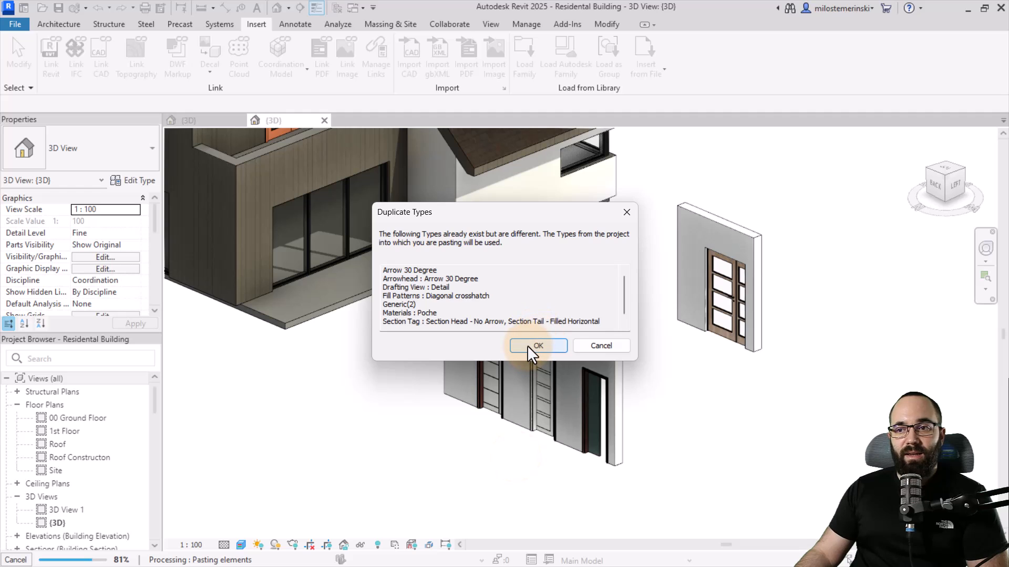
# Step: Accept duplicate types, then in Roof Drain Detail select the concrete fill region and POLYSTYRENE INSULATION note
pyautogui.click(538, 346)
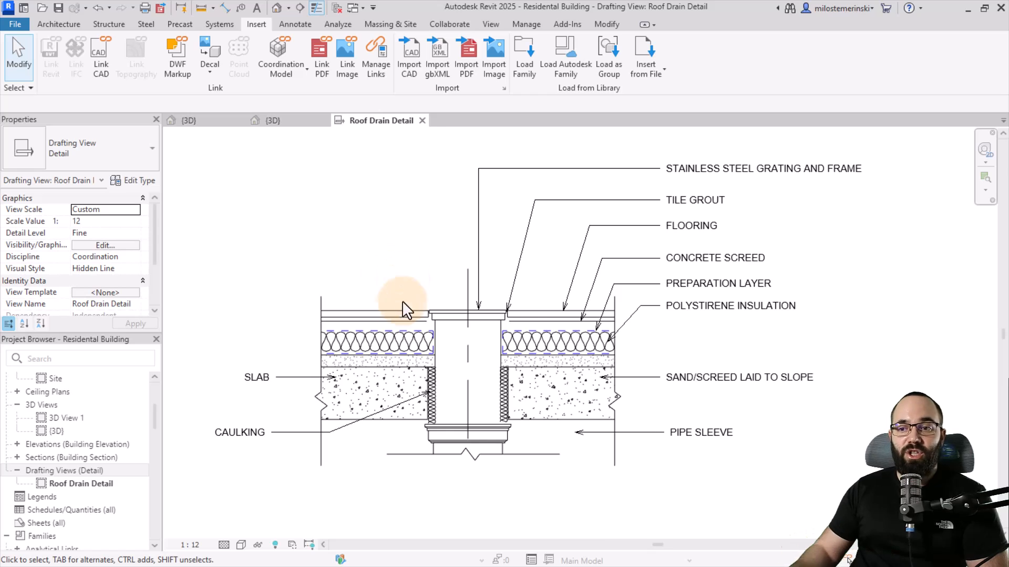
pyautogui.click(366, 401)
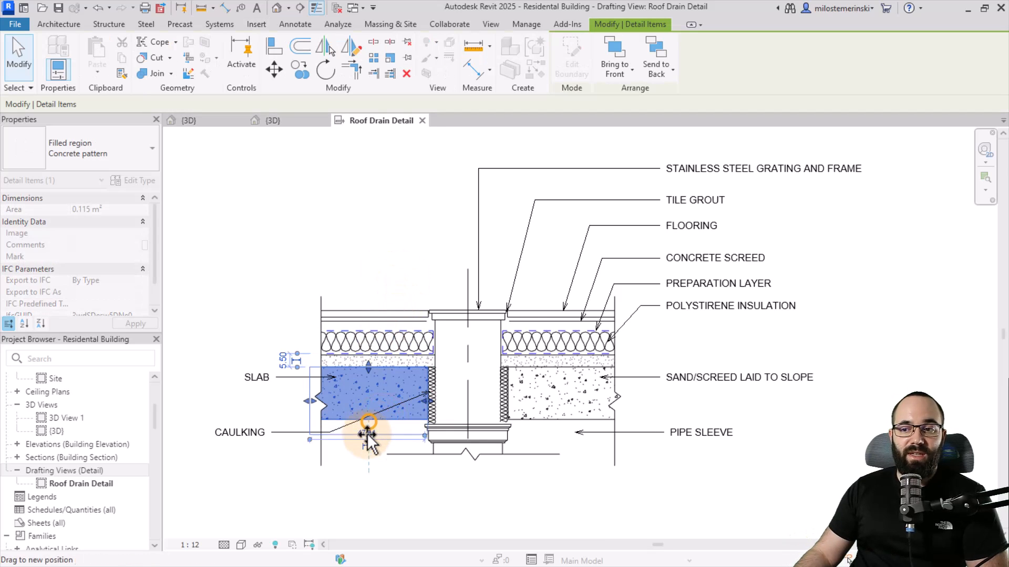
pyautogui.moveTo(367, 424); pyautogui.dragTo(366, 451)
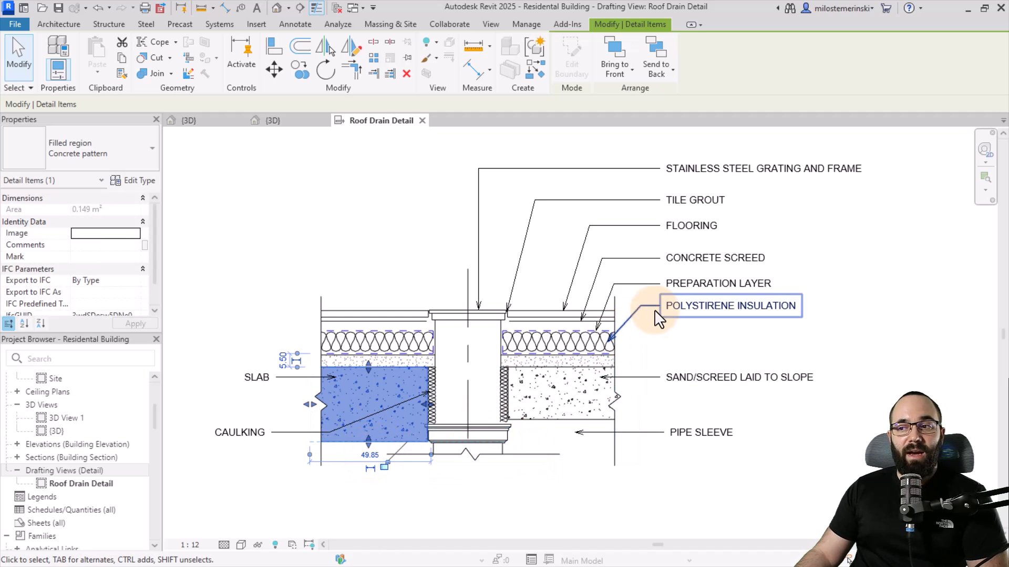
pyautogui.click(762, 168)
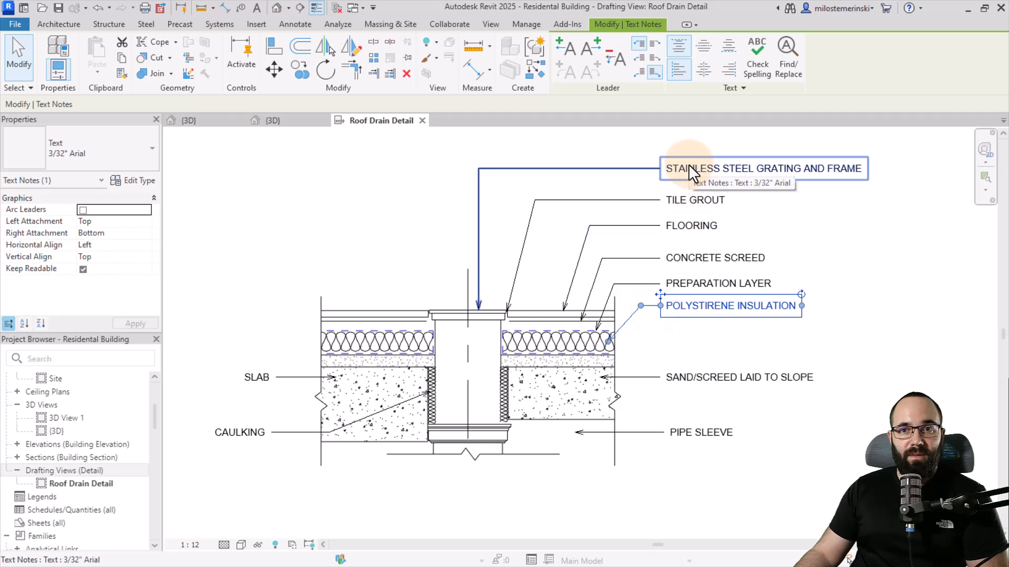